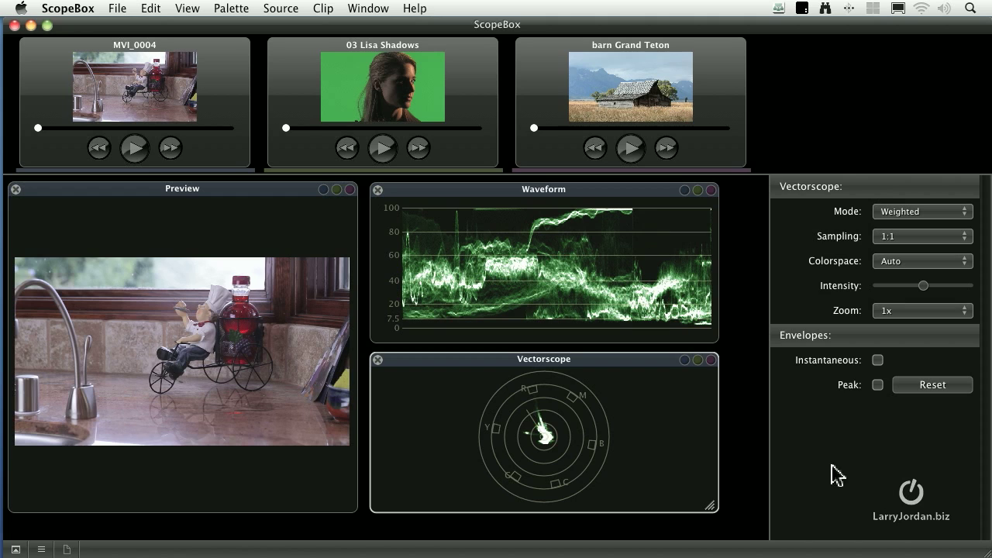
{"action": "mouse_move", "coordinate": [913, 510]}
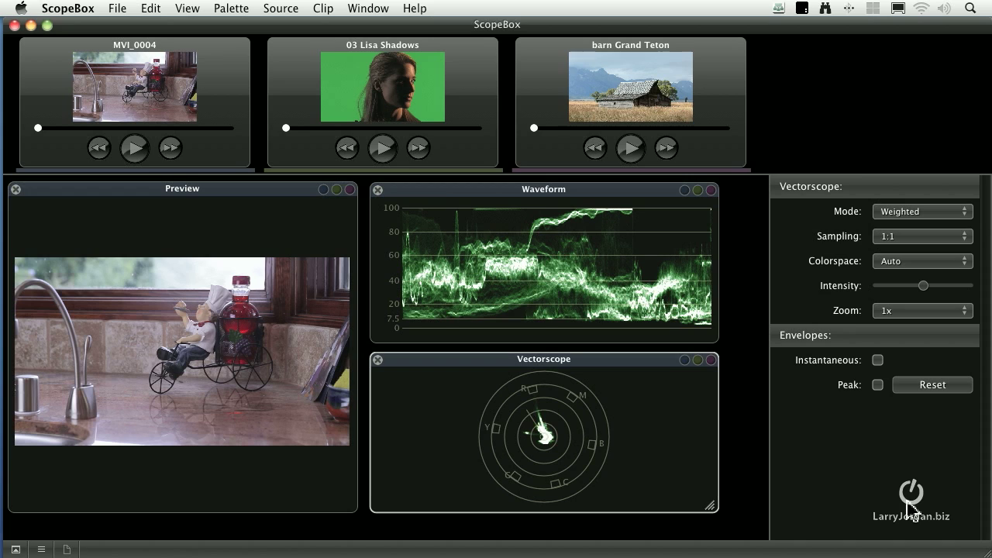
{"action": "mouse_move", "coordinate": [494, 112]}
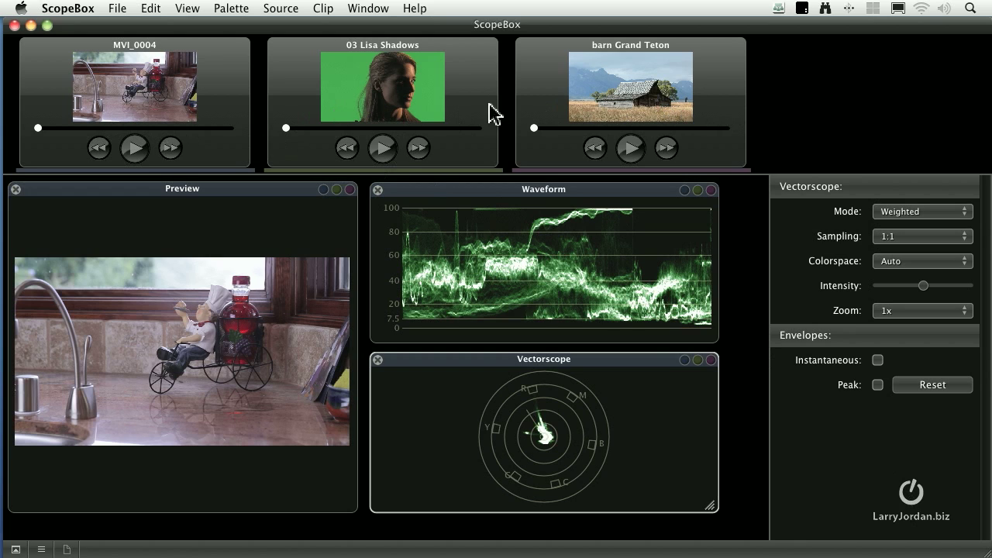
{"action": "mouse_move", "coordinate": [779, 130]}
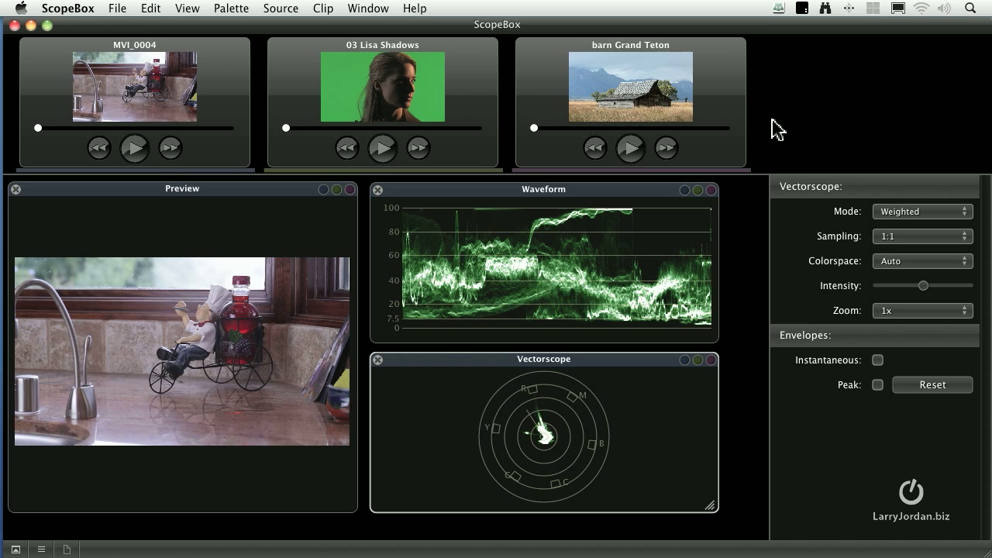
{"action": "mouse_move", "coordinate": [475, 468]}
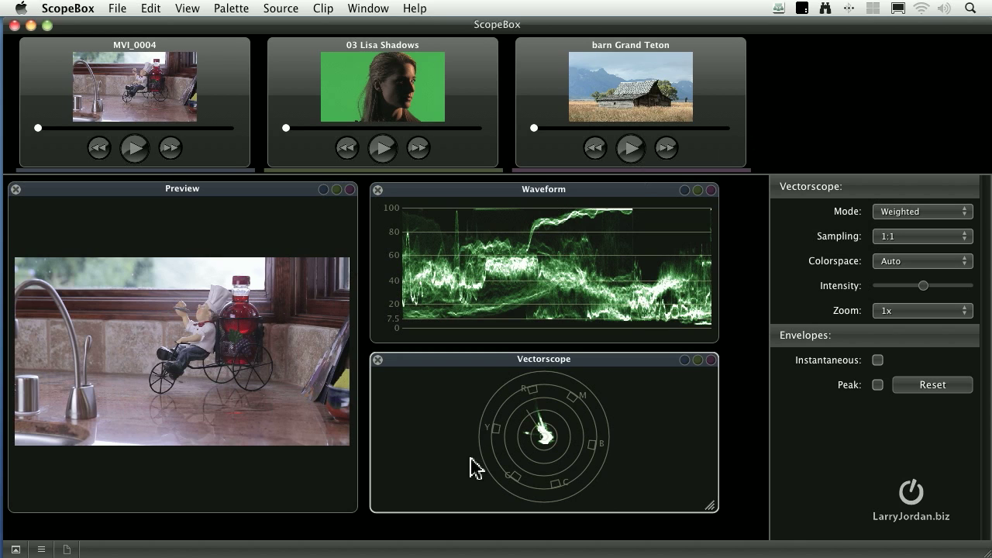
{"action": "mouse_move", "coordinate": [890, 510]}
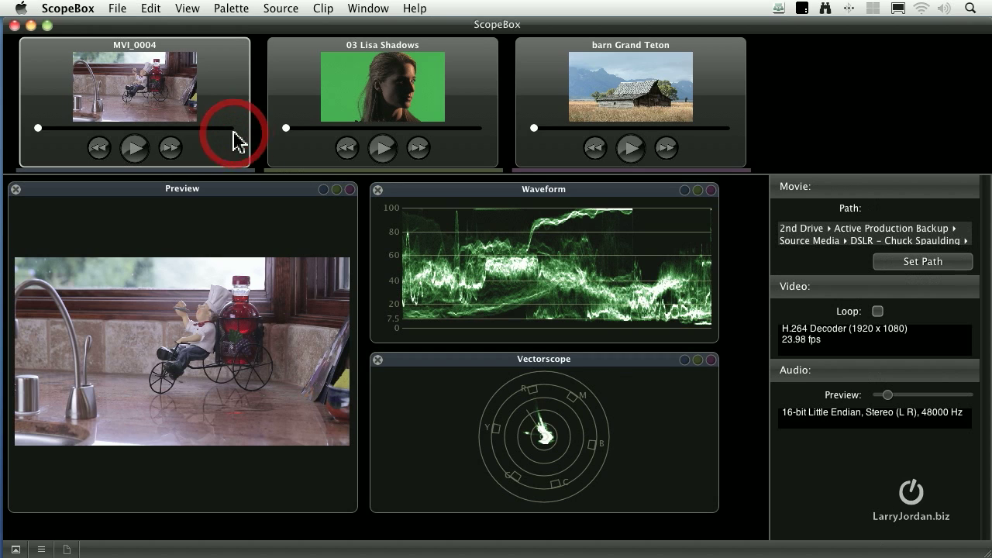
Step: Play and pause the MVI_0004 kitchen clip several times so the scopes track the footage
{"action": "left_click", "coordinate": [133, 147]}
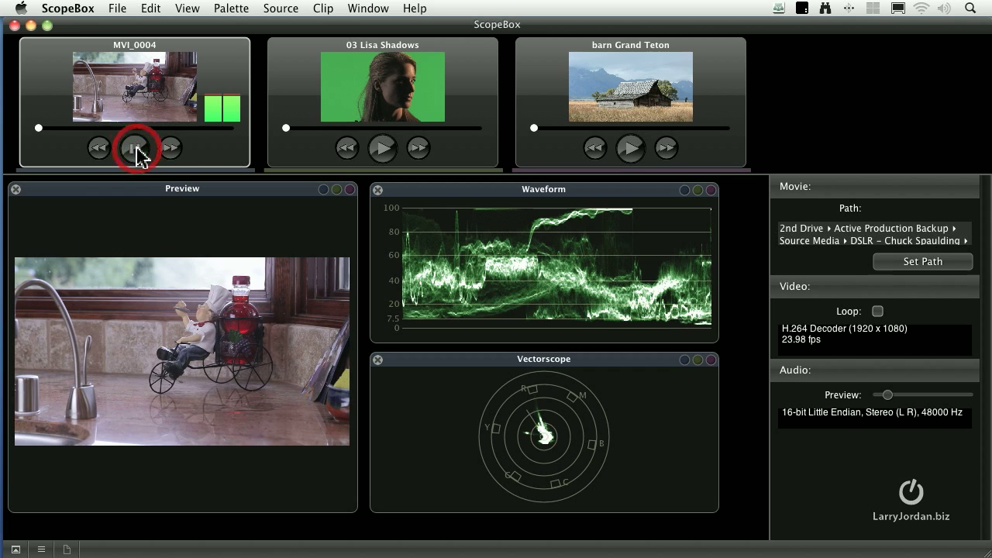
{"action": "left_click", "coordinate": [134, 147]}
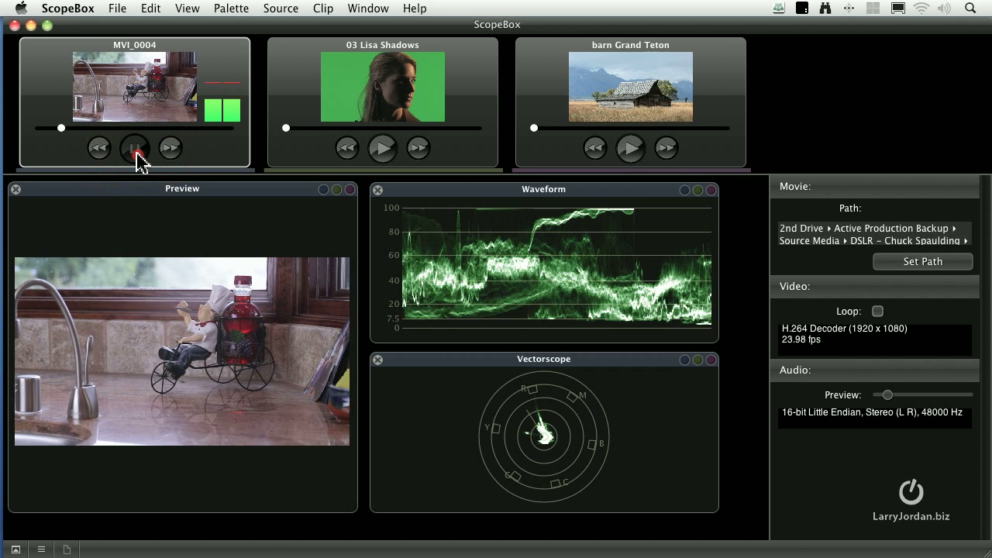
{"action": "left_click", "coordinate": [133, 148]}
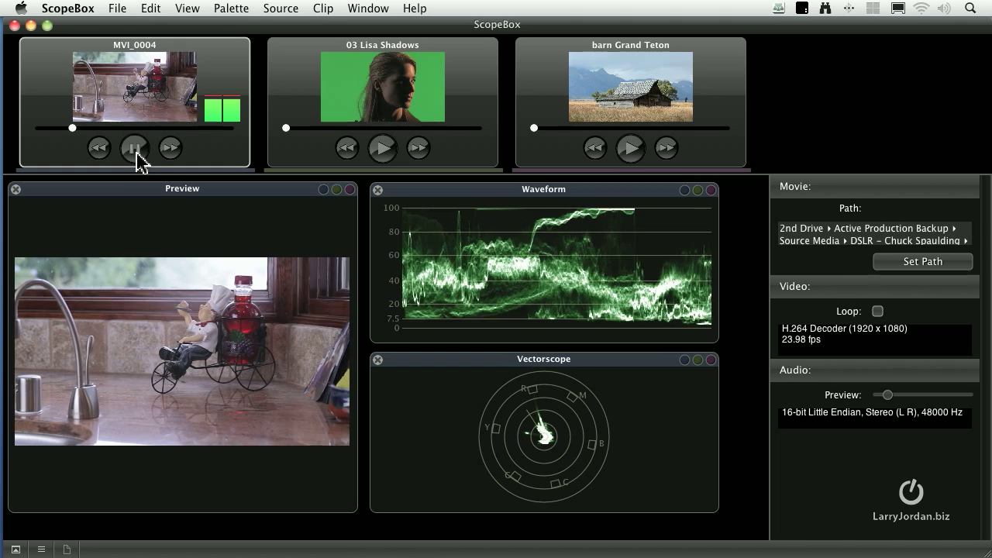
{"action": "left_click", "coordinate": [134, 148]}
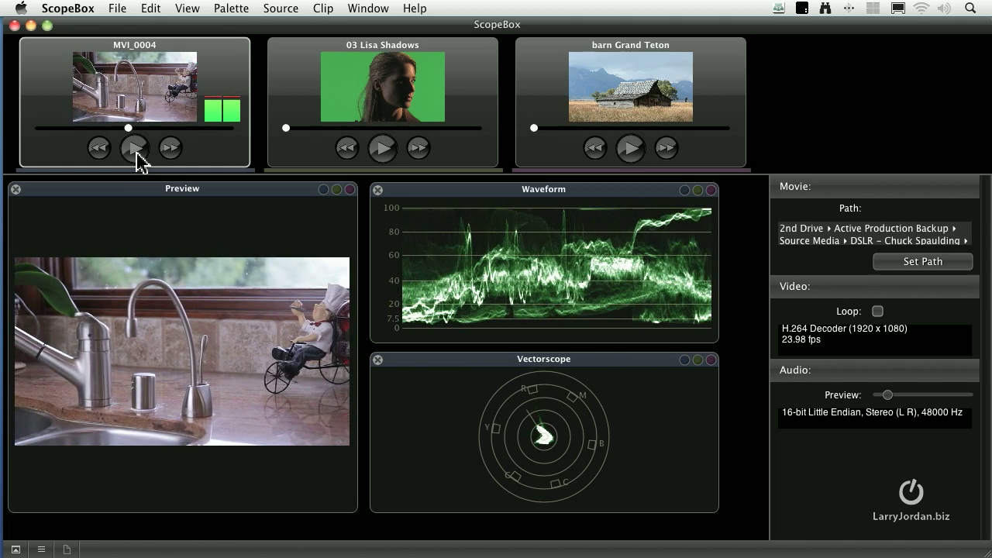
{"action": "left_click", "coordinate": [133, 147]}
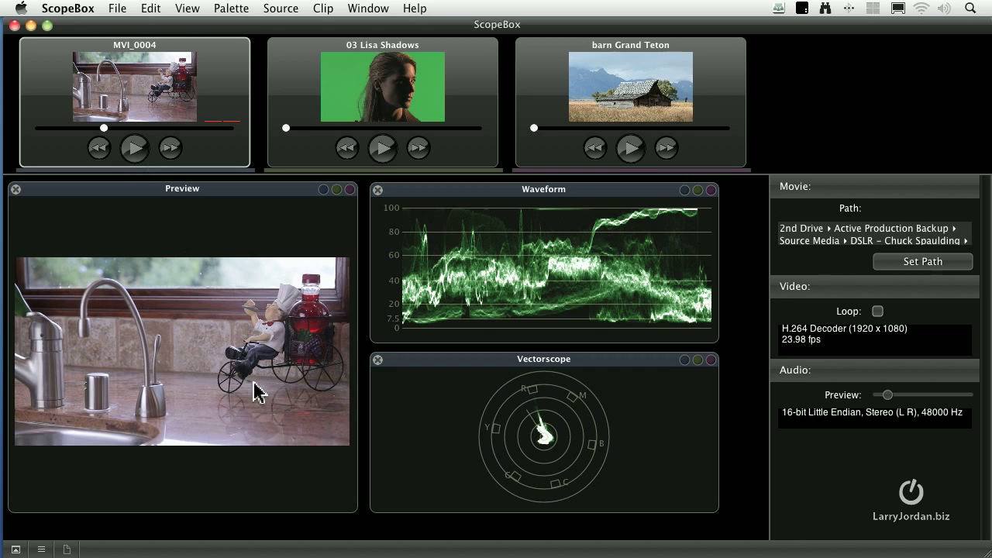
{"action": "mouse_move", "coordinate": [220, 357]}
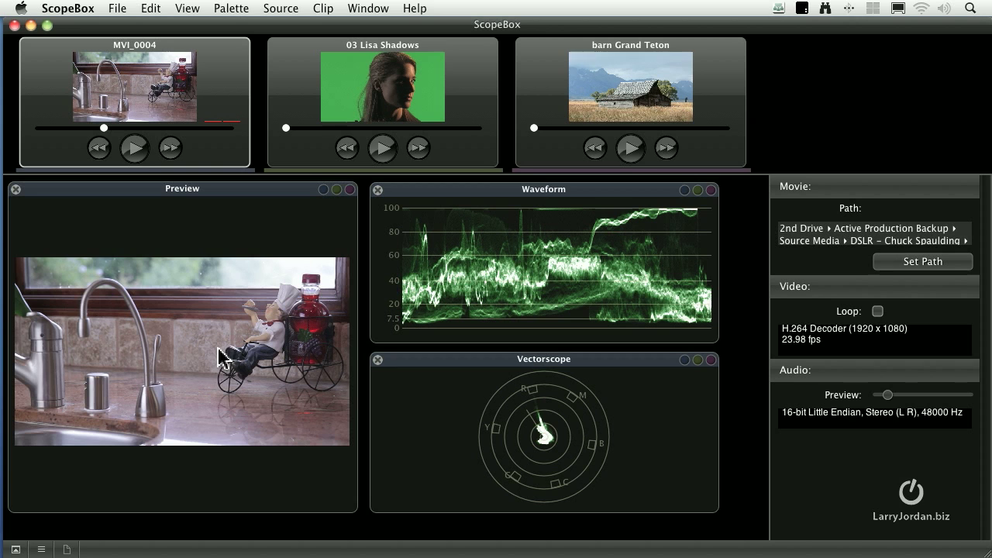
{"action": "left_click", "coordinate": [133, 148]}
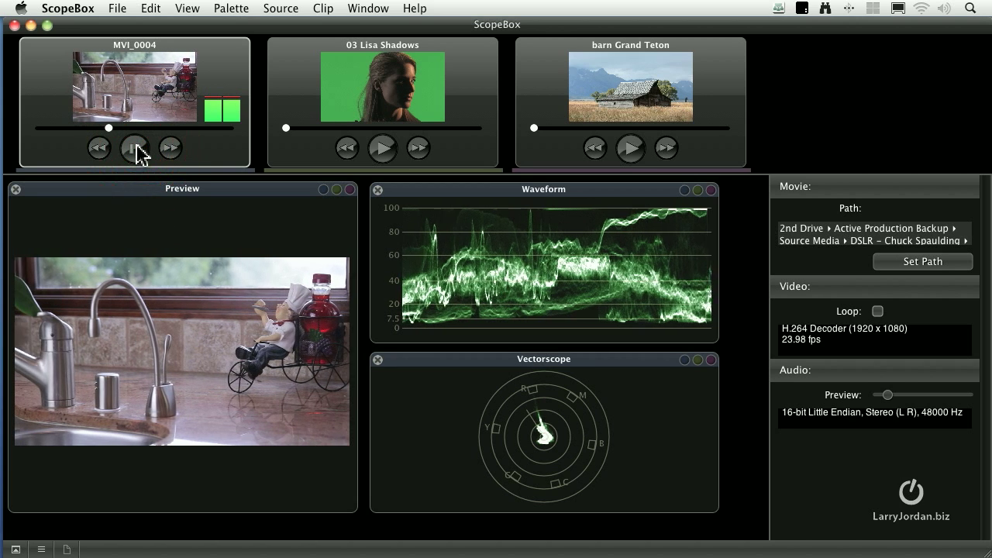
{"action": "left_click", "coordinate": [134, 148]}
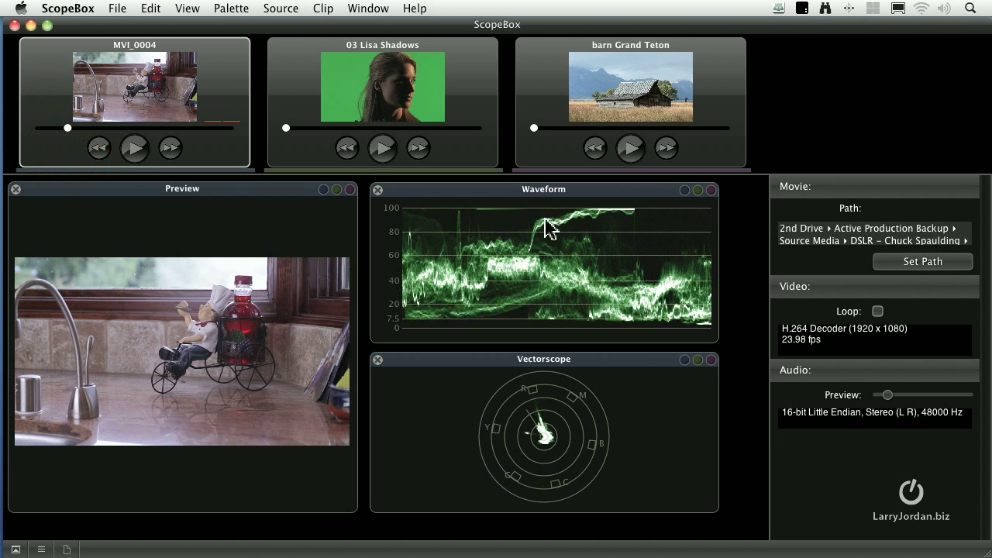
{"action": "mouse_move", "coordinate": [558, 364]}
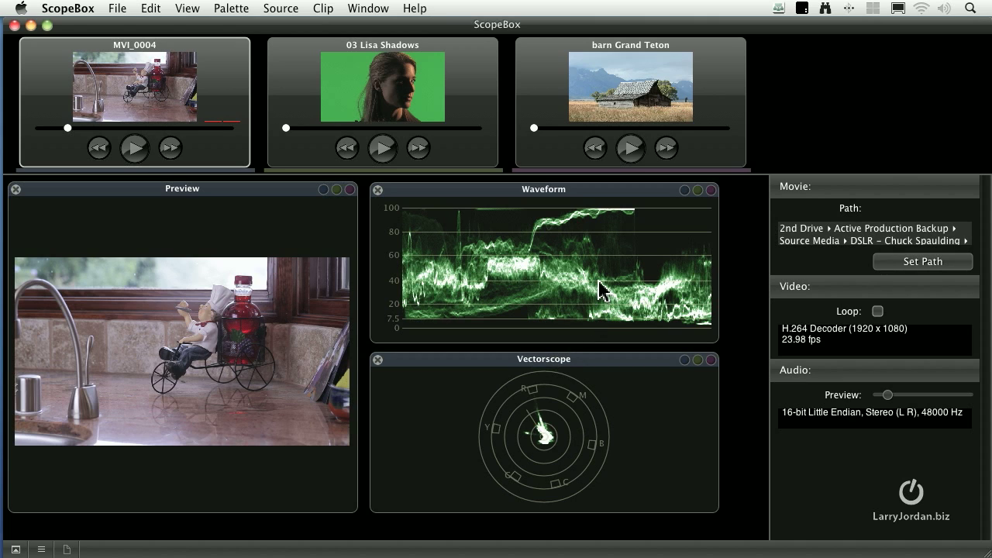
{"action": "mouse_move", "coordinate": [614, 397]}
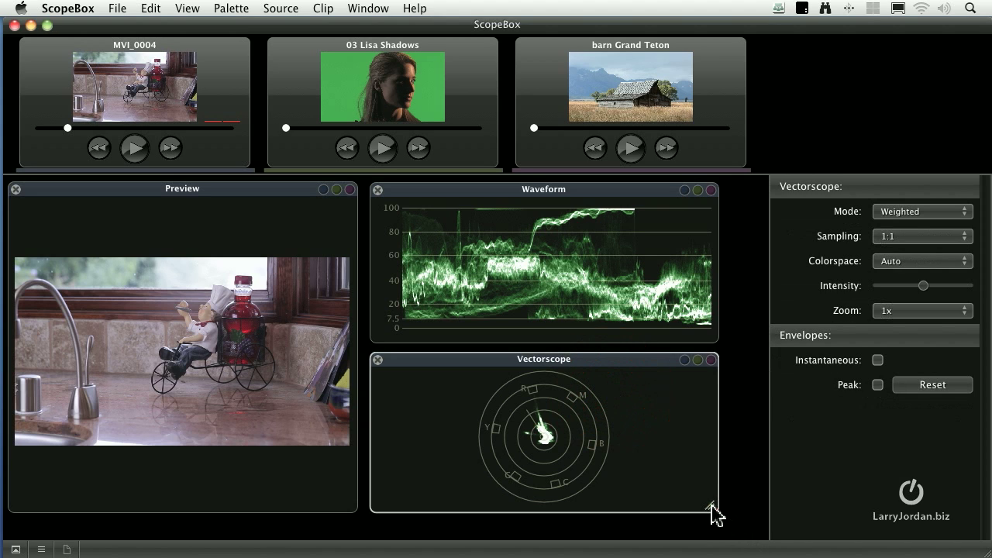
Step: Shrink the Vectorscope window and move it toward the lower right of the workspace
{"action": "left_click_drag", "start_coordinate": [713, 509], "coordinate": [555, 530]}
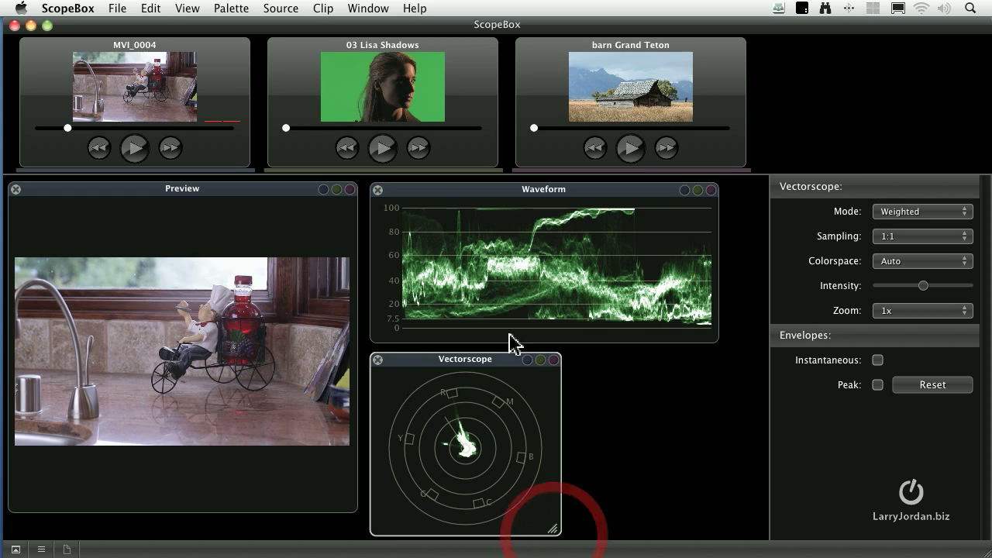
{"action": "left_click_drag", "start_coordinate": [465, 359], "coordinate": [660, 360]}
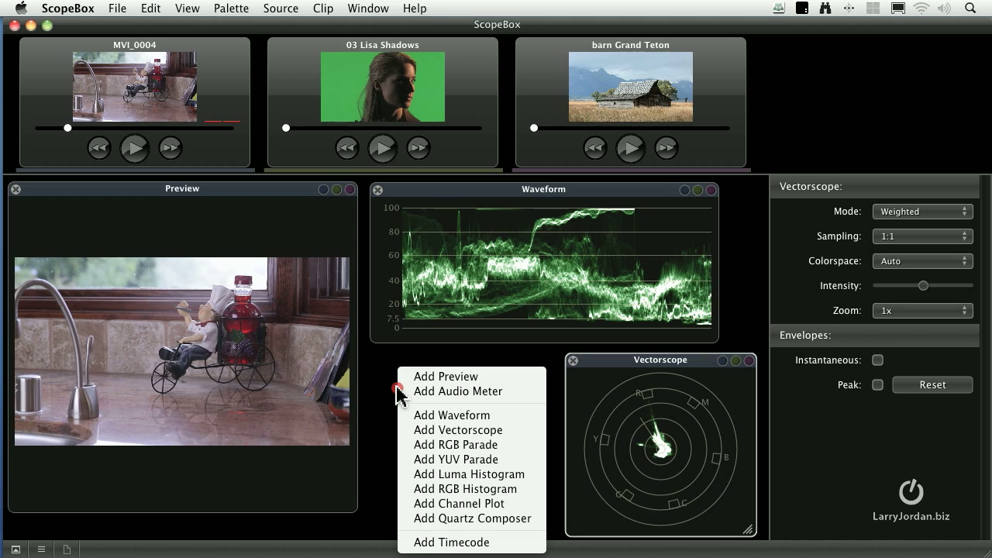
{"action": "mouse_move", "coordinate": [473, 416]}
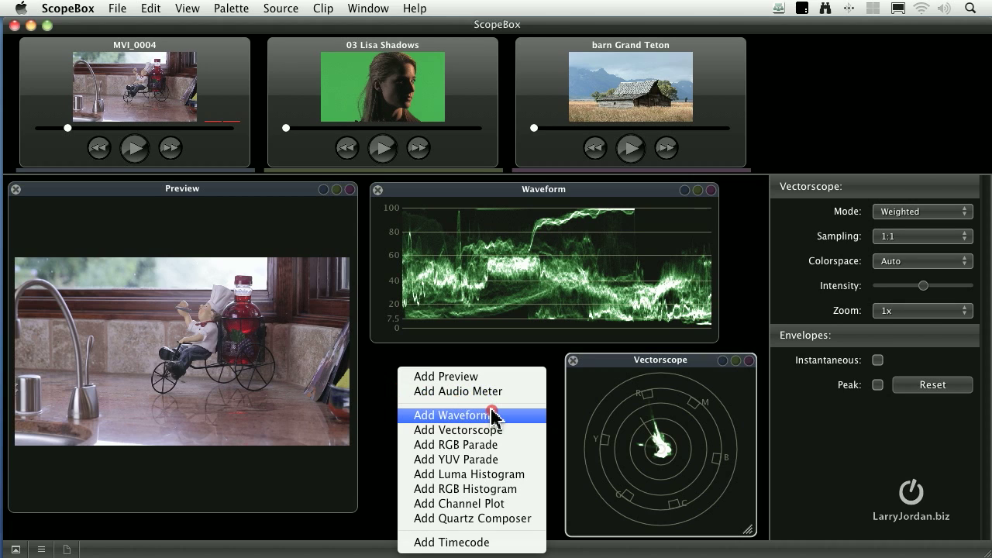
{"action": "mouse_move", "coordinate": [509, 445]}
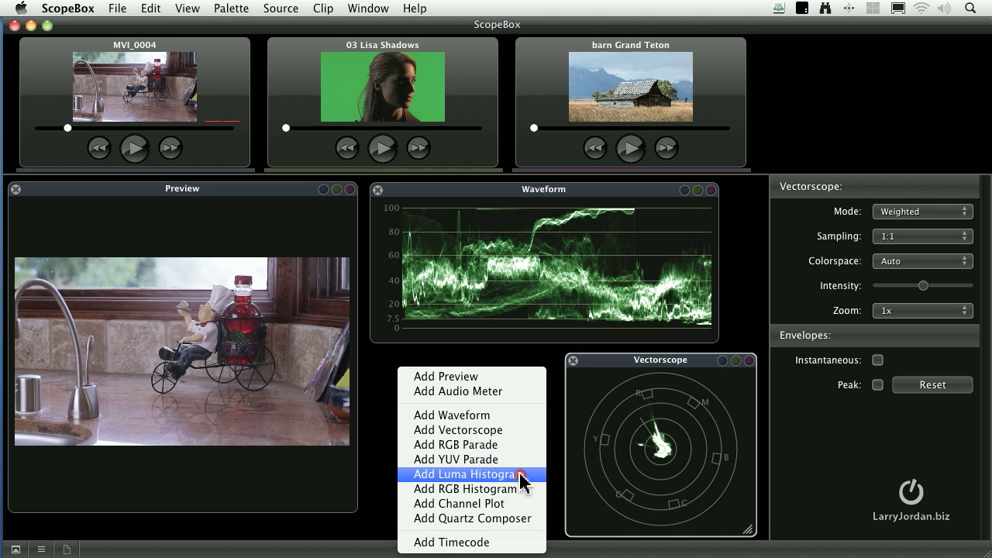
{"action": "mouse_move", "coordinate": [512, 488]}
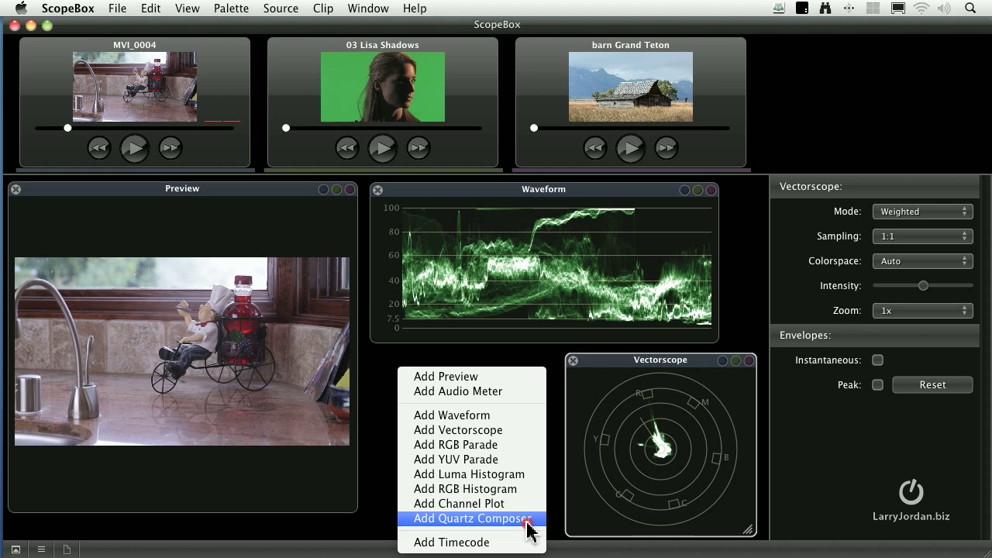
{"action": "mouse_move", "coordinate": [471, 542]}
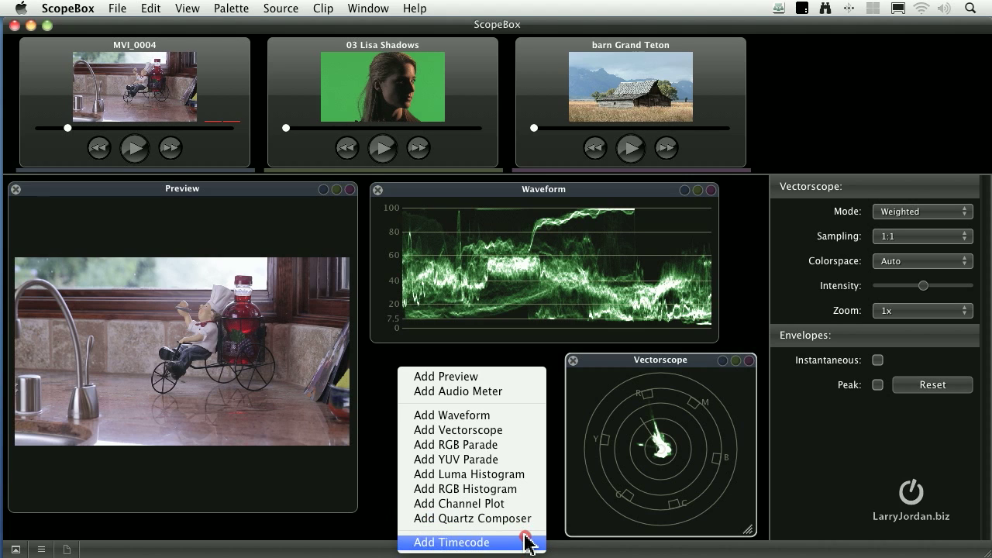
{"action": "left_click", "coordinate": [451, 542]}
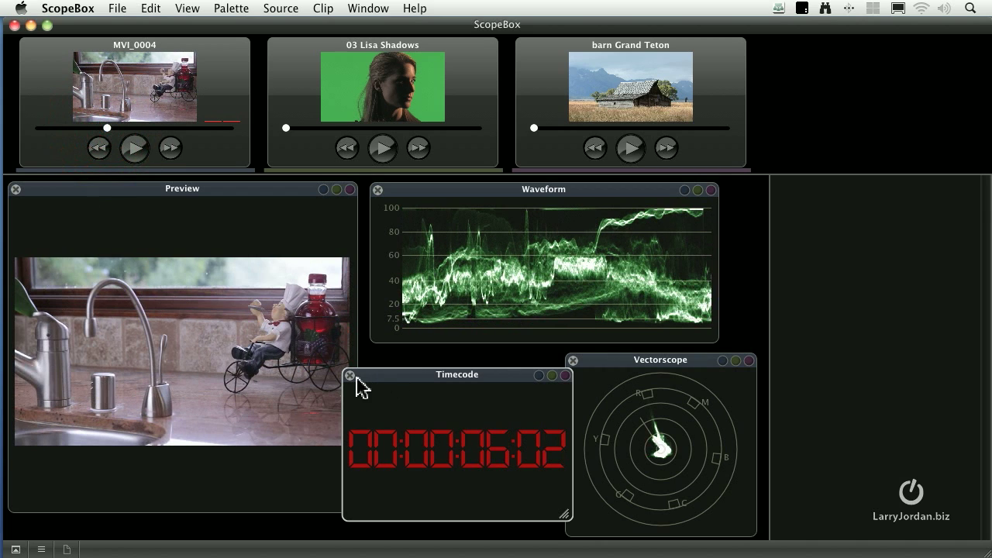
{"action": "left_click", "coordinate": [350, 375]}
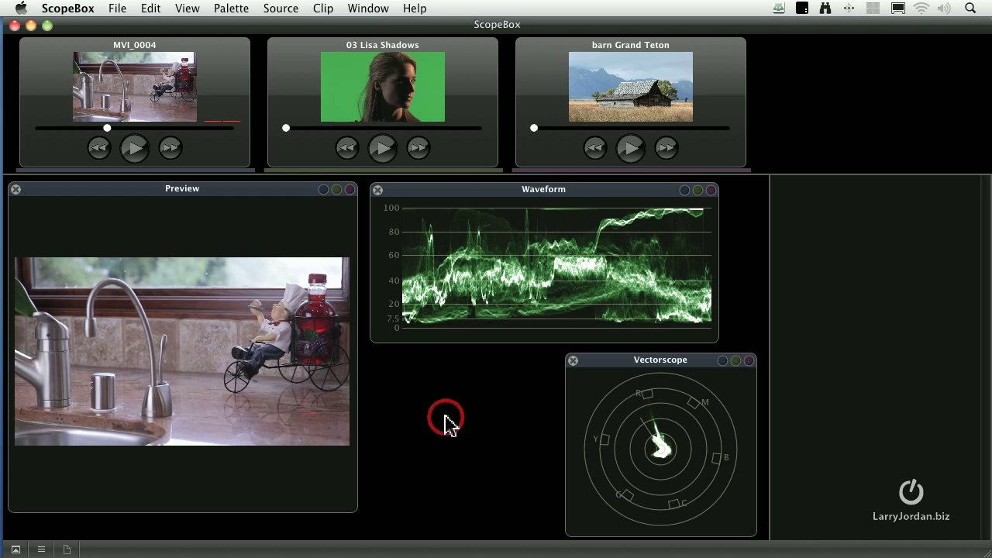
Step: Show the barn Grand Teton clip in the preview and bring up the new-source choices
{"action": "left_click", "coordinate": [381, 87]}
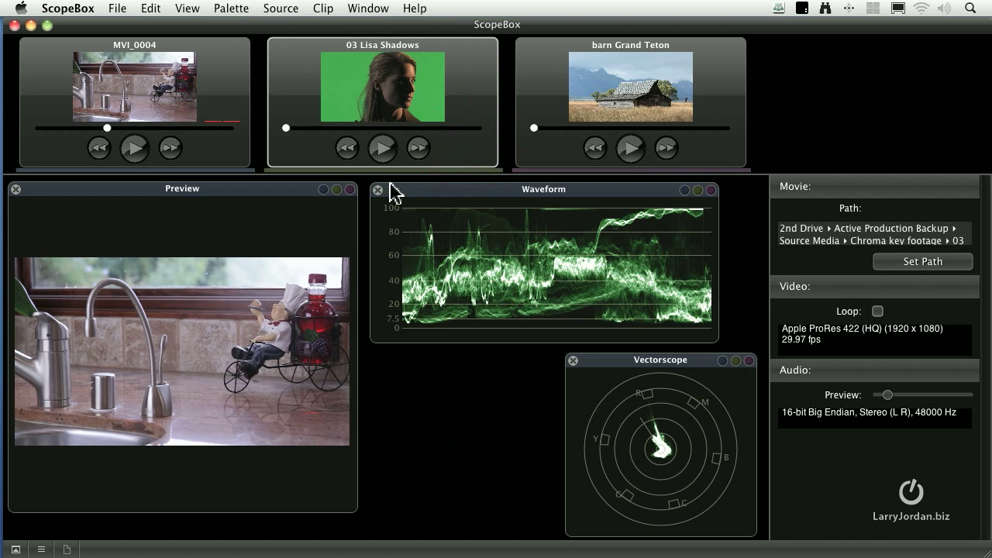
{"action": "mouse_move", "coordinate": [355, 200]}
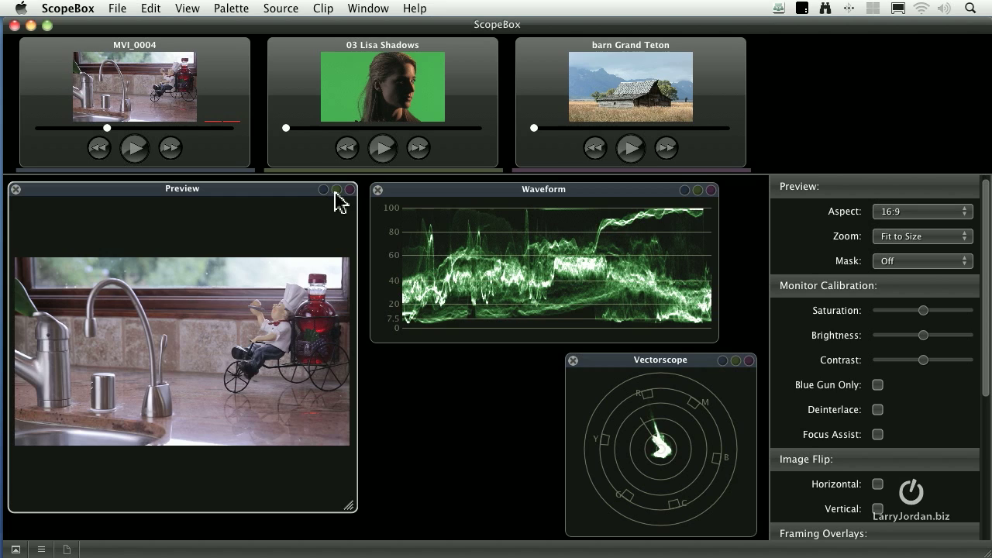
{"action": "left_click", "coordinate": [350, 189]}
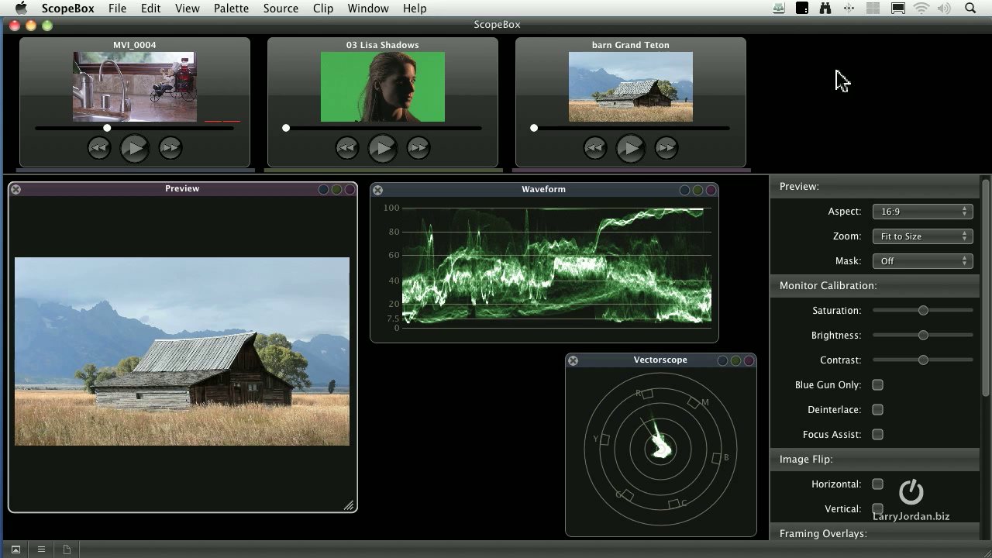
{"action": "right_click", "coordinate": [825, 78]}
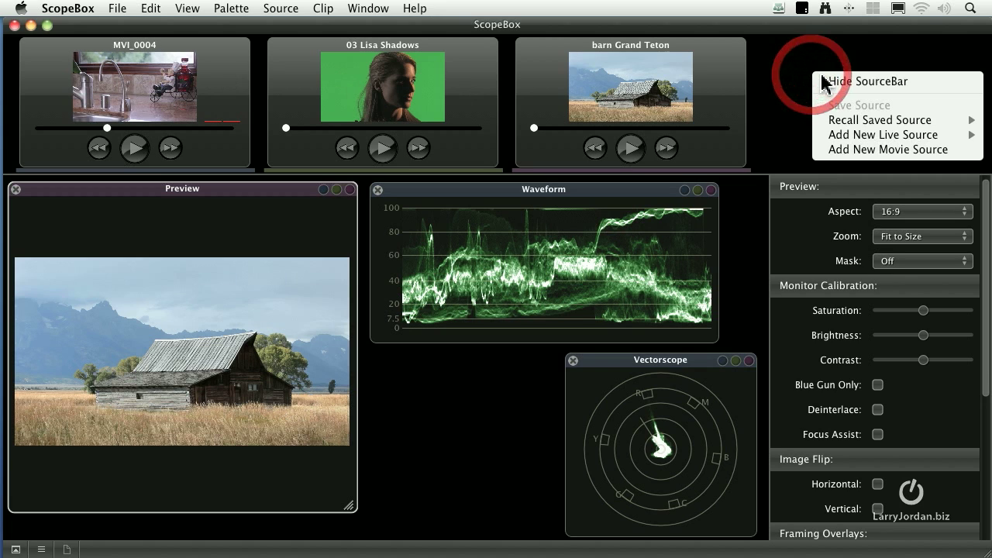
{"action": "mouse_move", "coordinate": [882, 135]}
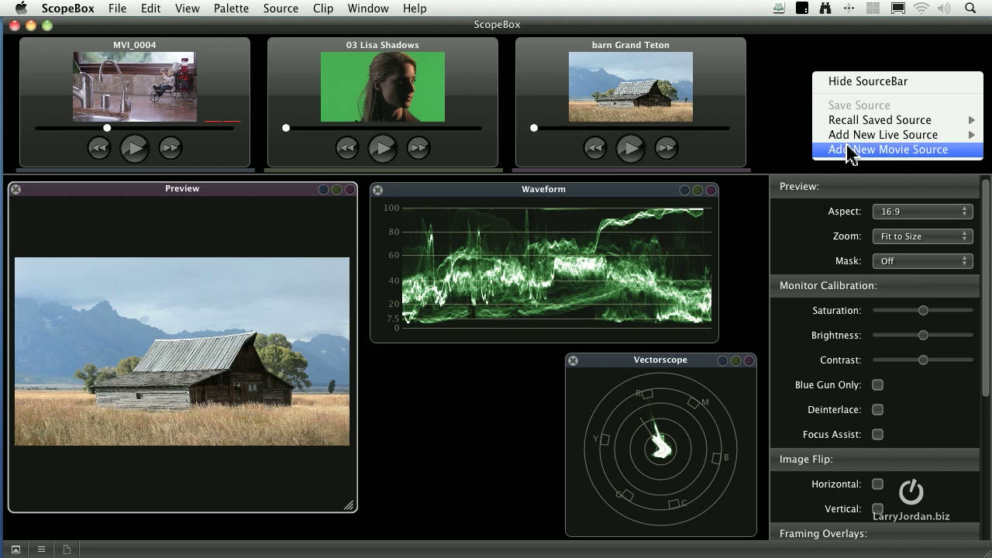
Step: Load MVI_0027.A12 from 2nd Drive > Source Media > JPutch Films > Route30Too_pulls as a fourth source
{"action": "left_click", "coordinate": [887, 149]}
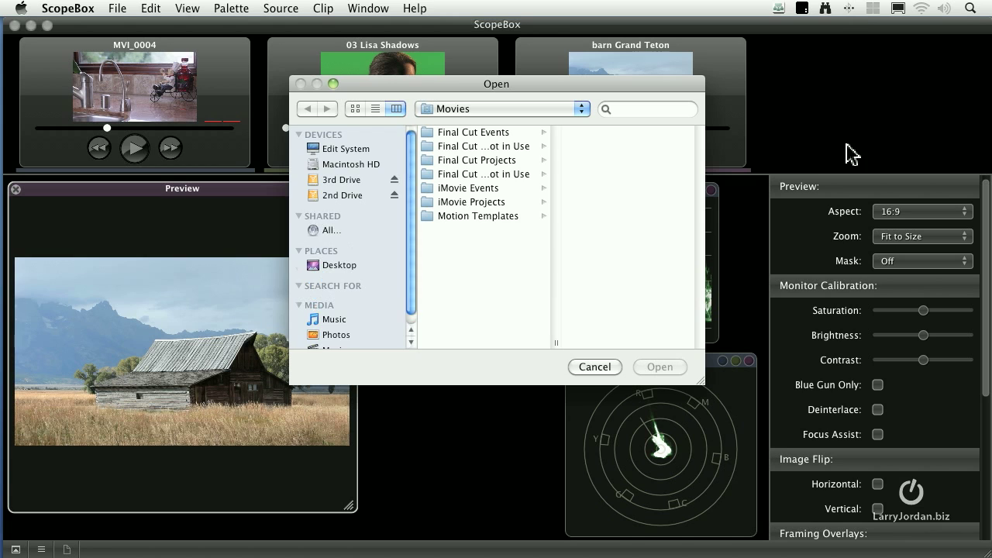
{"action": "left_click", "coordinate": [344, 195]}
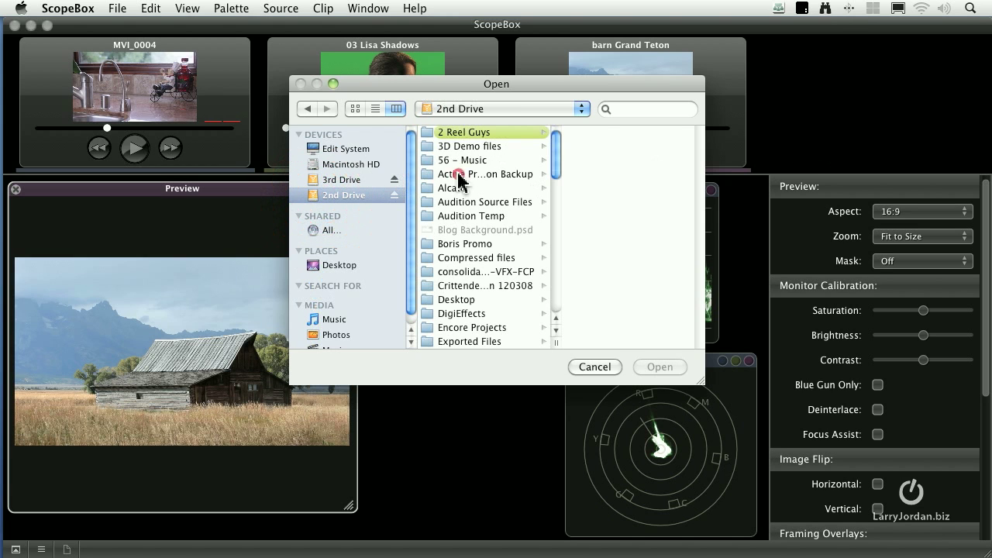
{"action": "left_click", "coordinate": [465, 201]}
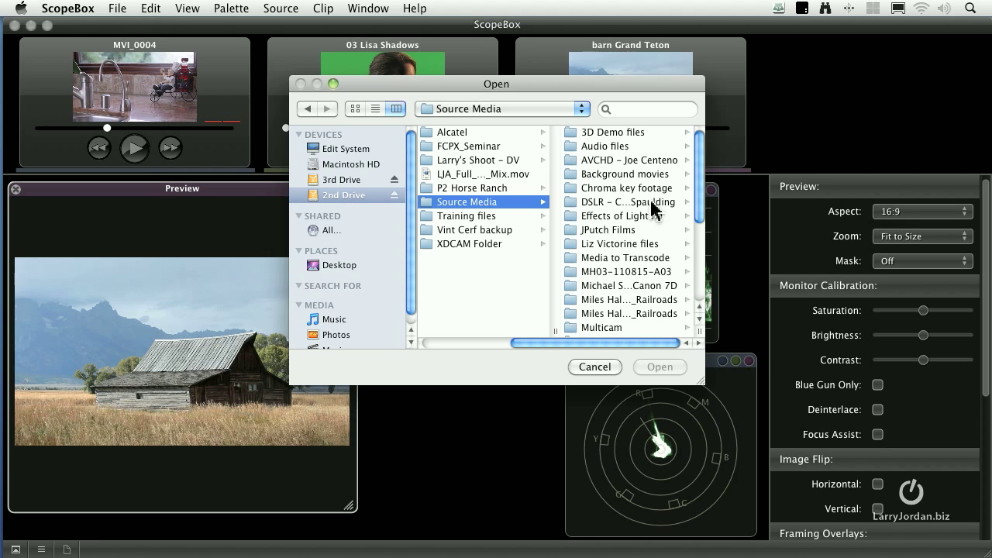
{"action": "left_click", "coordinate": [617, 230]}
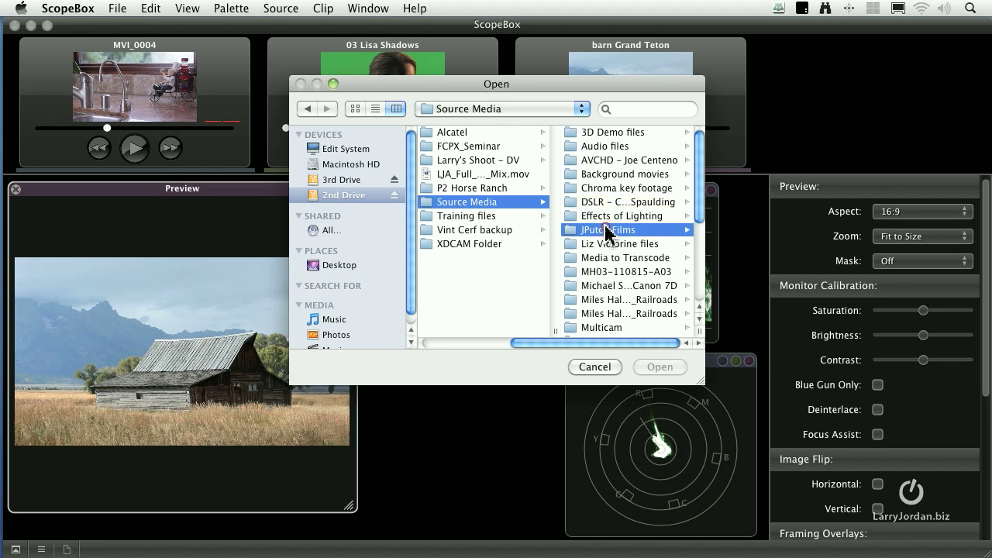
{"action": "left_click", "coordinate": [612, 230]}
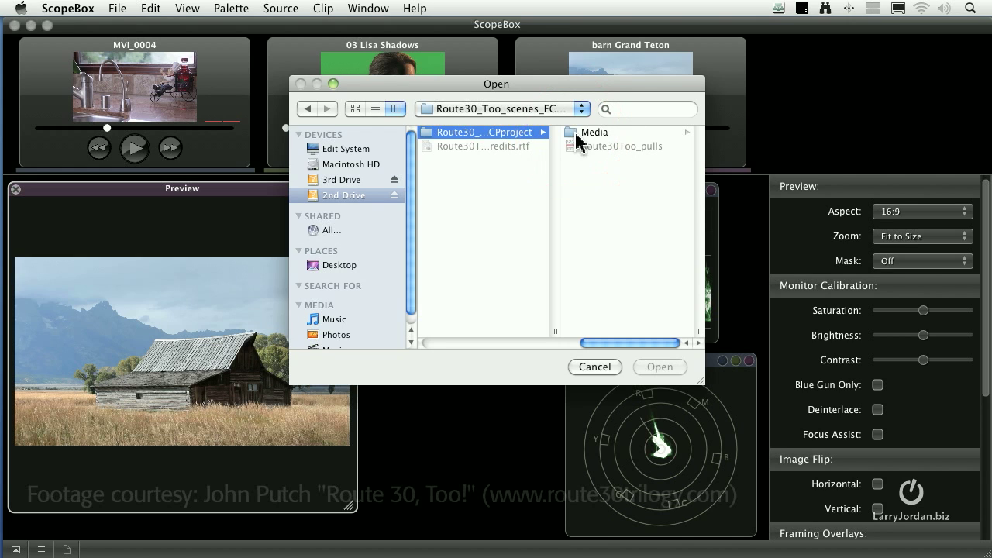
{"action": "left_click", "coordinate": [624, 146]}
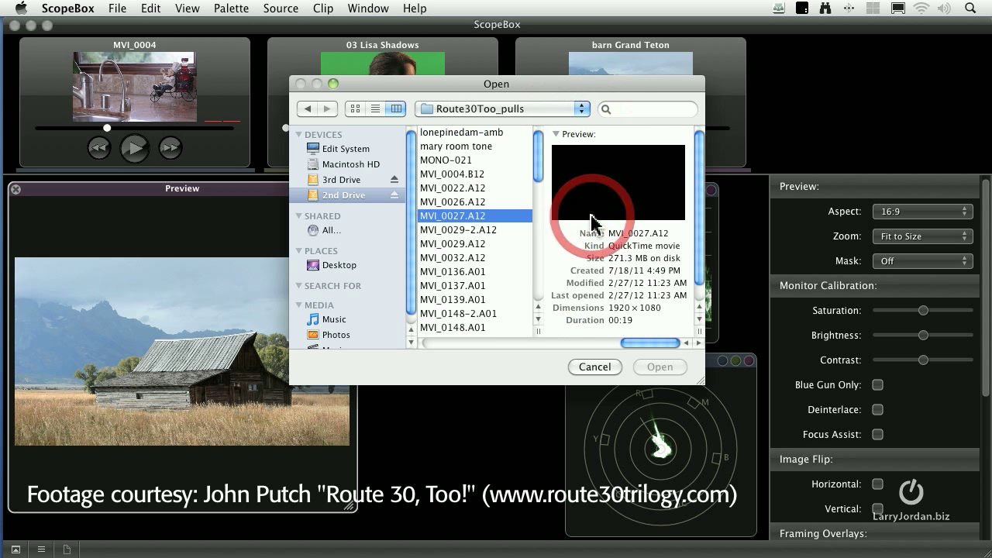
{"action": "left_click", "coordinate": [659, 366]}
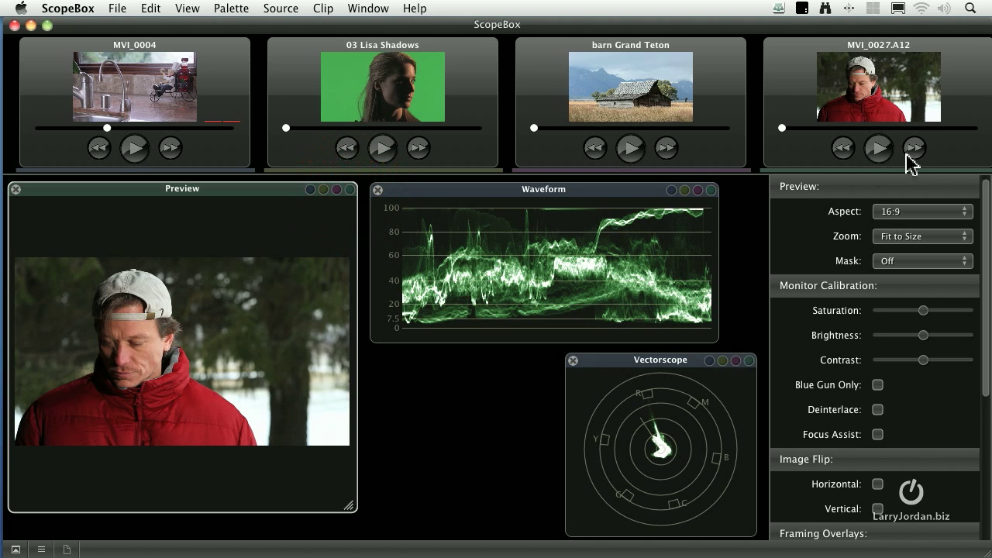
Step: Play and pause the MVI_0027.A12 clip, then select the Waveform to show its settings
{"action": "left_click", "coordinate": [877, 147]}
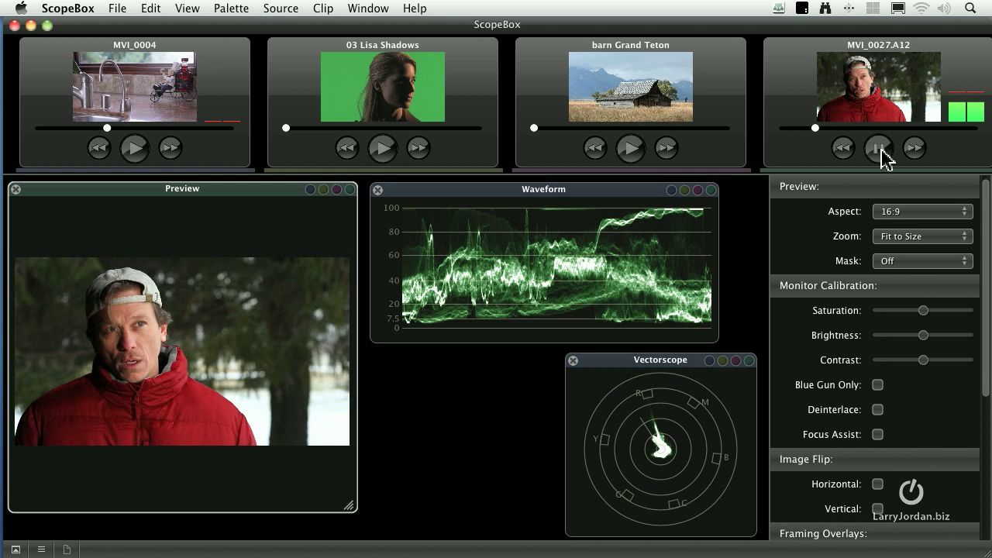
{"action": "left_click", "coordinate": [877, 148]}
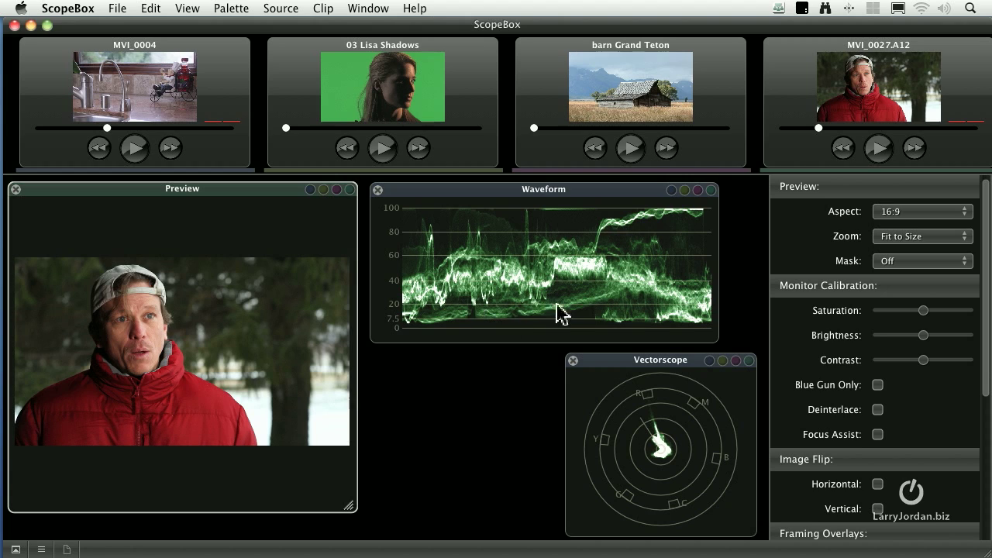
{"action": "mouse_move", "coordinate": [475, 310]}
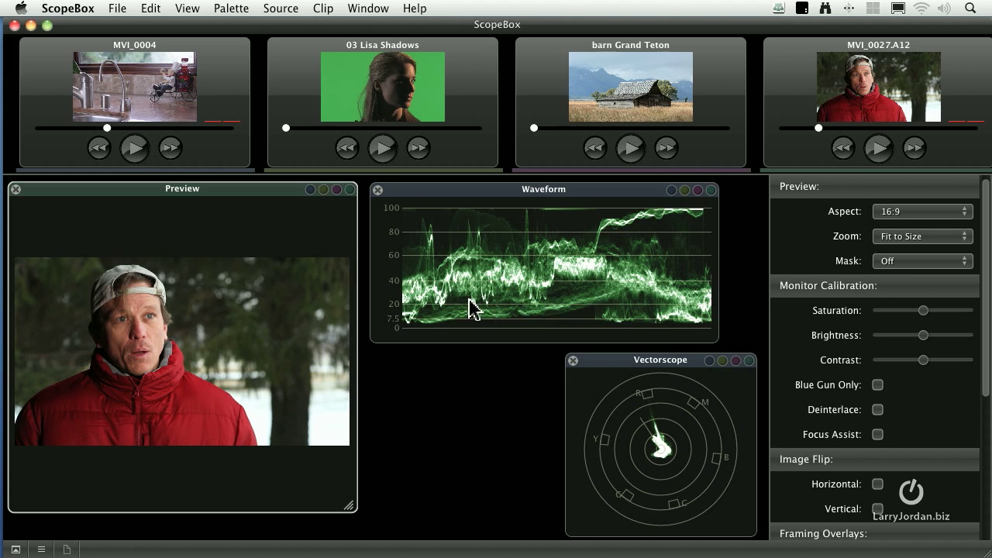
{"action": "left_click", "coordinate": [543, 190]}
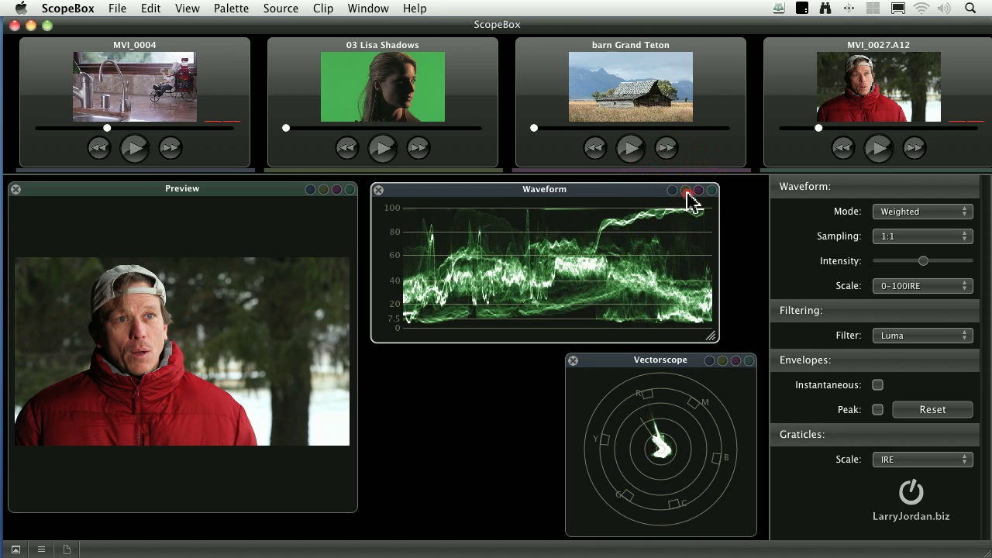
Step: View the MVI_0027.A12 clip's file details (ProRes 422 1080p, 23.98 fps, 48 kHz stereo)
{"action": "left_click", "coordinate": [701, 189]}
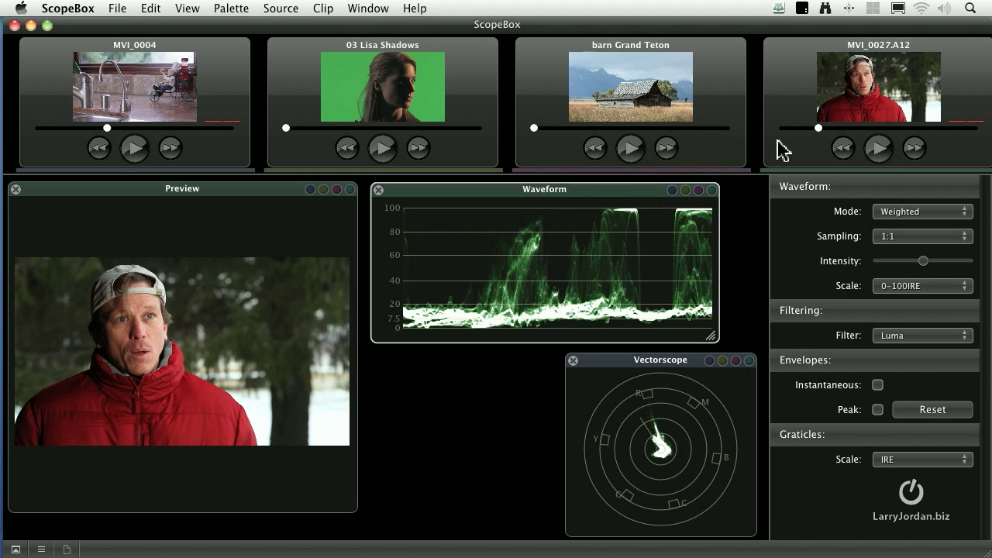
{"action": "left_click", "coordinate": [876, 86]}
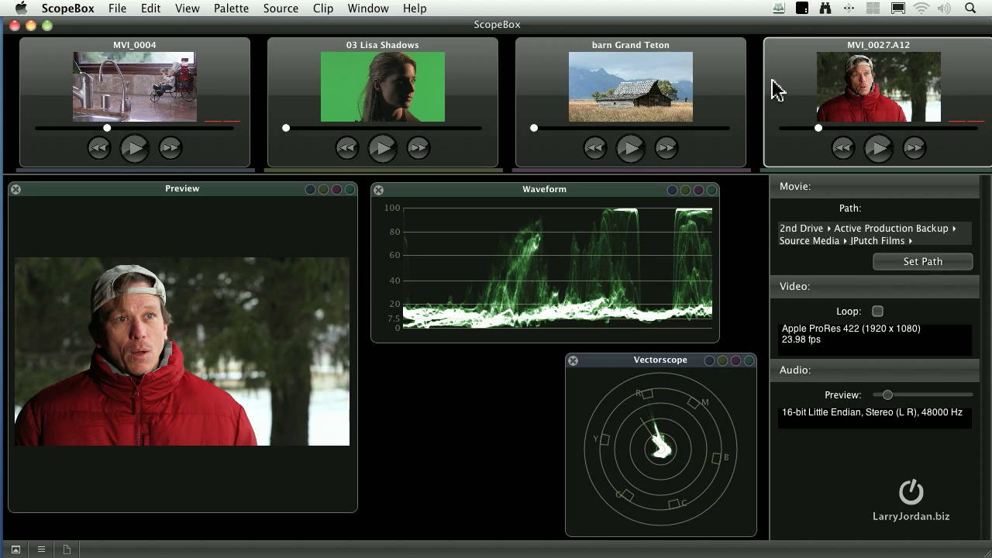
{"action": "mouse_move", "coordinate": [555, 68]}
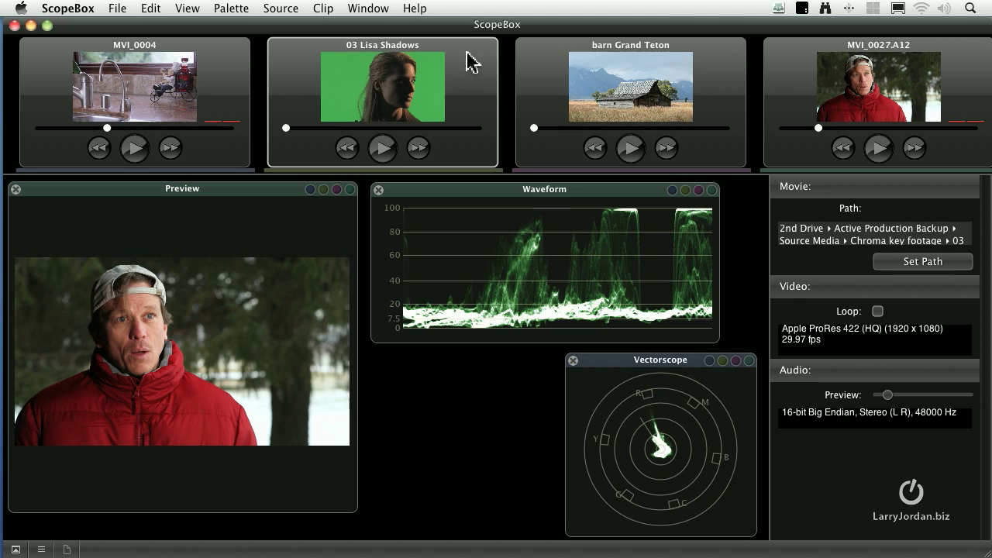
{"action": "mouse_move", "coordinate": [487, 83]}
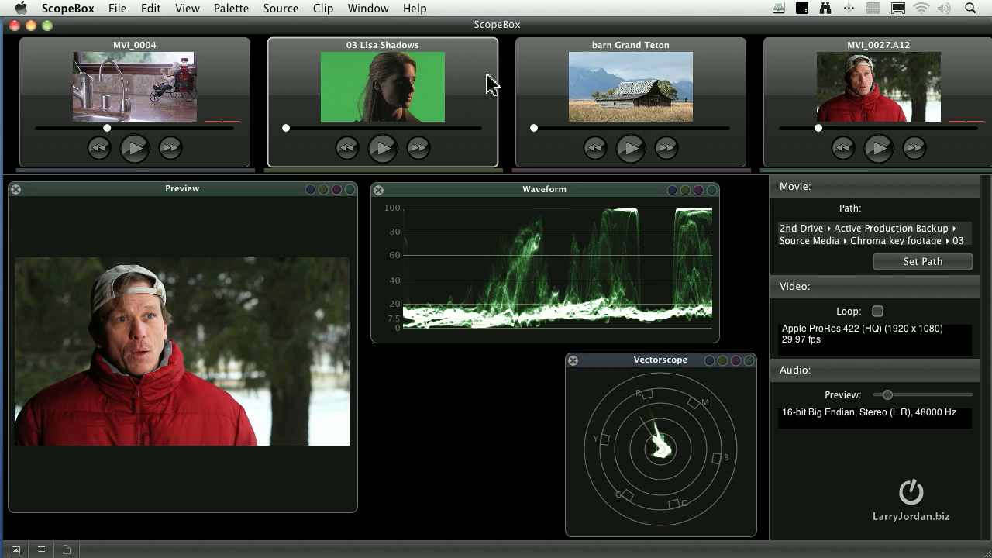
{"action": "mouse_move", "coordinate": [434, 236]}
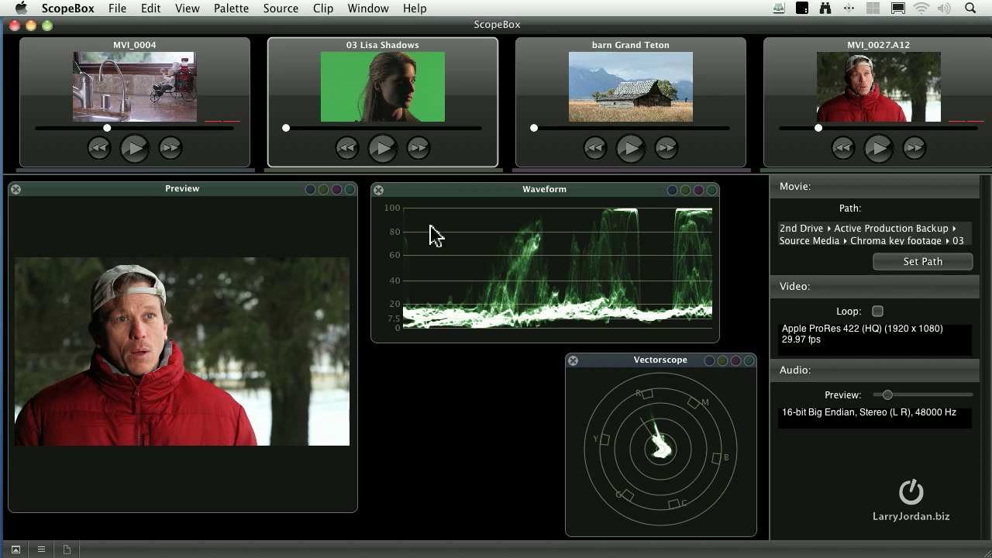
{"action": "mouse_move", "coordinate": [487, 263]}
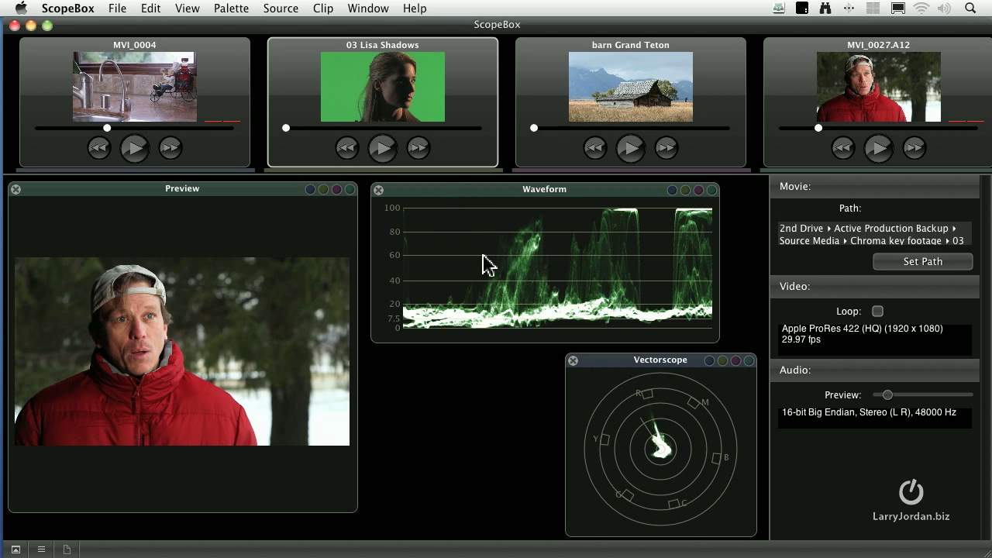
{"action": "mouse_move", "coordinate": [487, 346]}
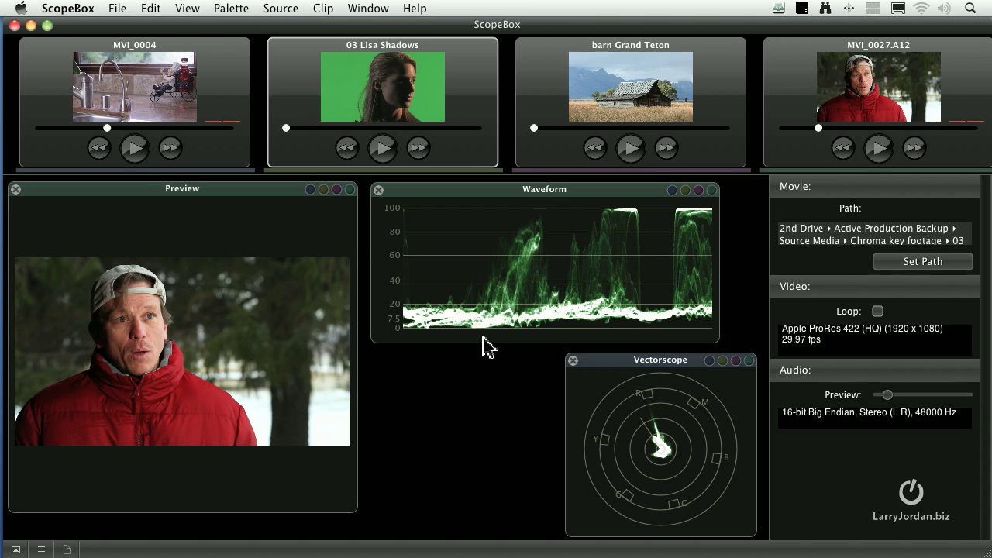
Step: Keep 1:1 waveform sampling, set trace intensity to about two-thirds, and leave the filter on Luma
{"action": "left_click", "coordinate": [544, 189]}
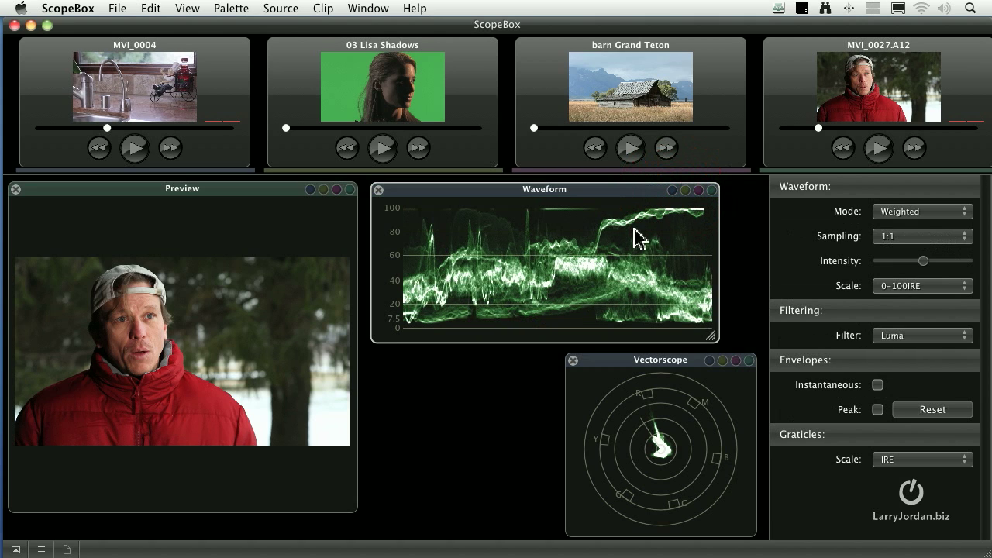
{"action": "mouse_move", "coordinate": [791, 87]}
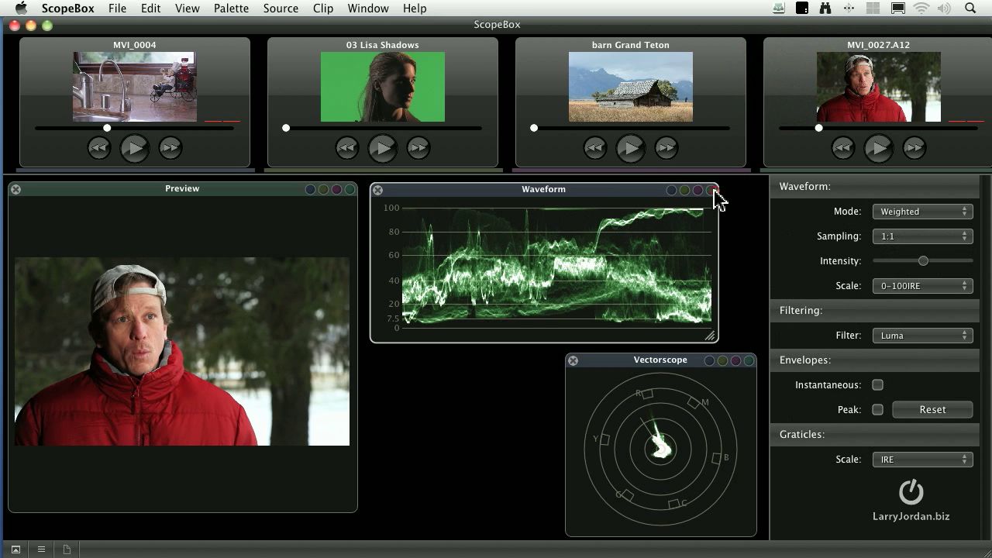
{"action": "left_click", "coordinate": [710, 189]}
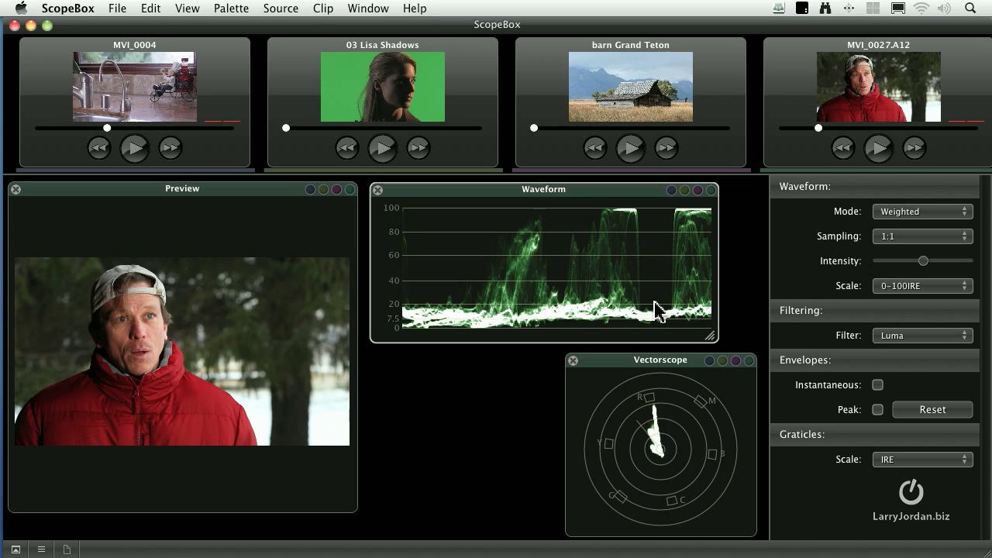
{"action": "mouse_move", "coordinate": [908, 236]}
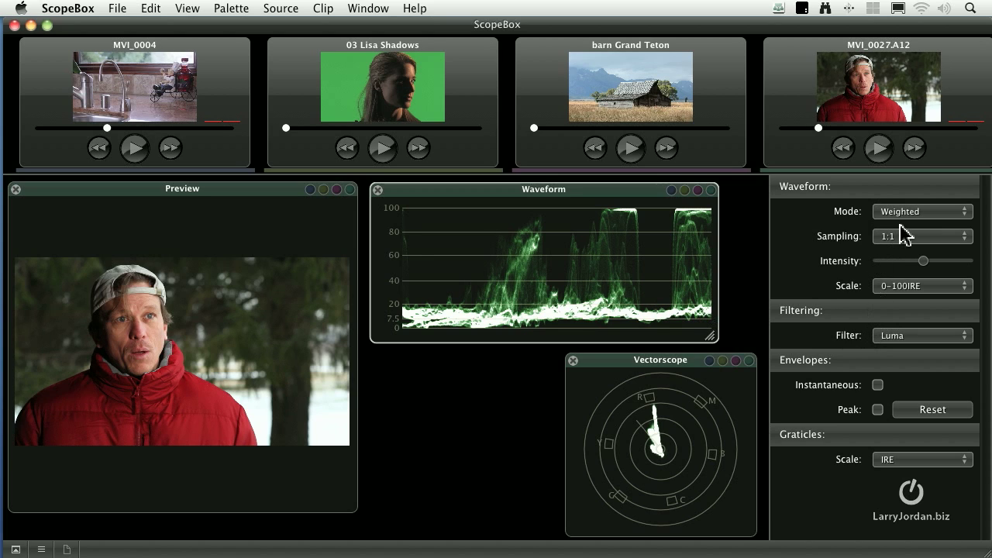
{"action": "left_click", "coordinate": [922, 236]}
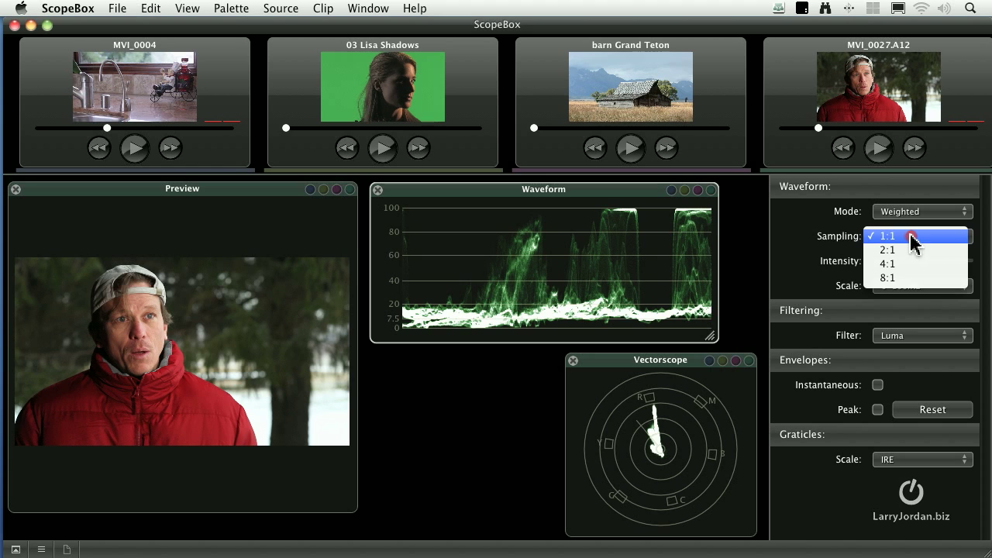
{"action": "left_click", "coordinate": [887, 236]}
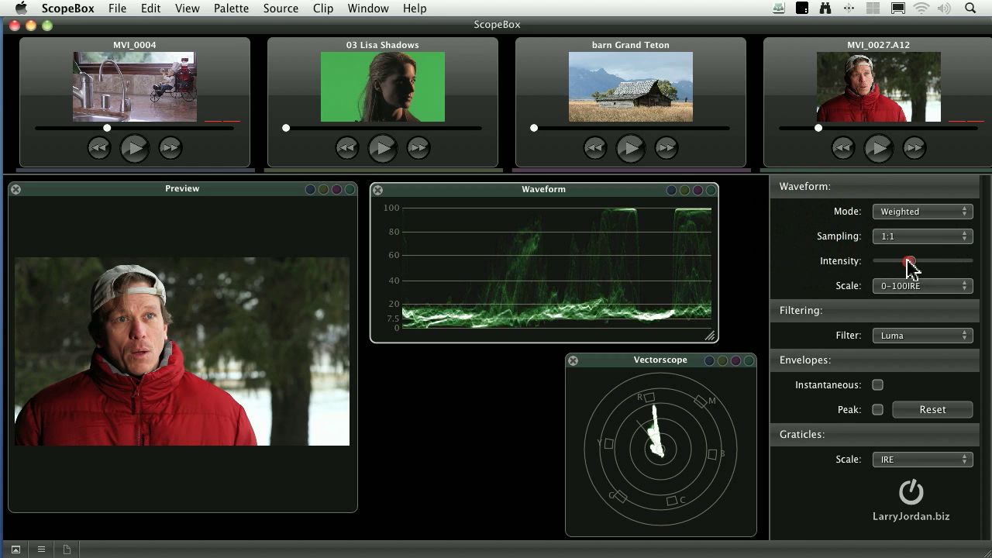
{"action": "left_click_drag", "start_coordinate": [909, 261], "coordinate": [939, 260]}
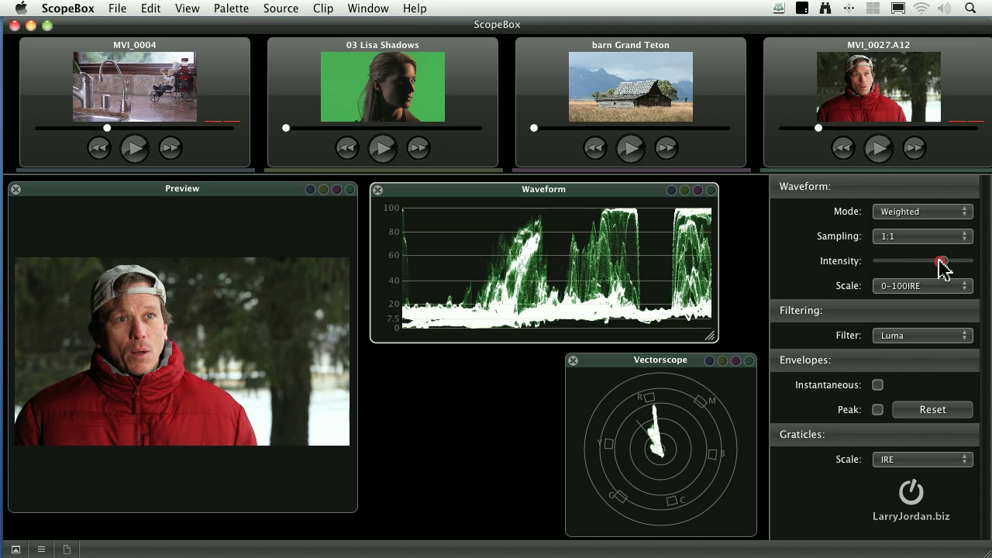
{"action": "left_click_drag", "start_coordinate": [940, 261], "coordinate": [931, 261]}
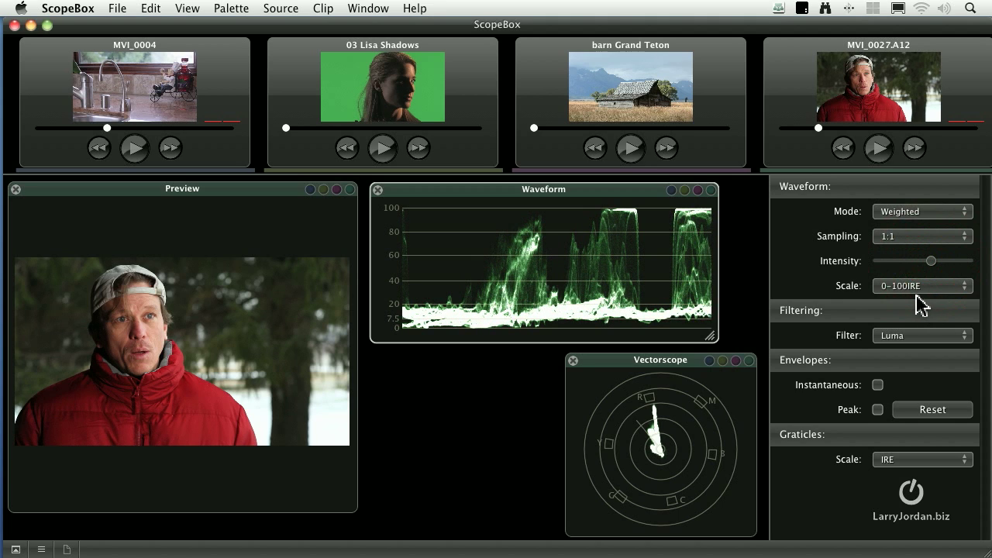
{"action": "left_click", "coordinate": [923, 335]}
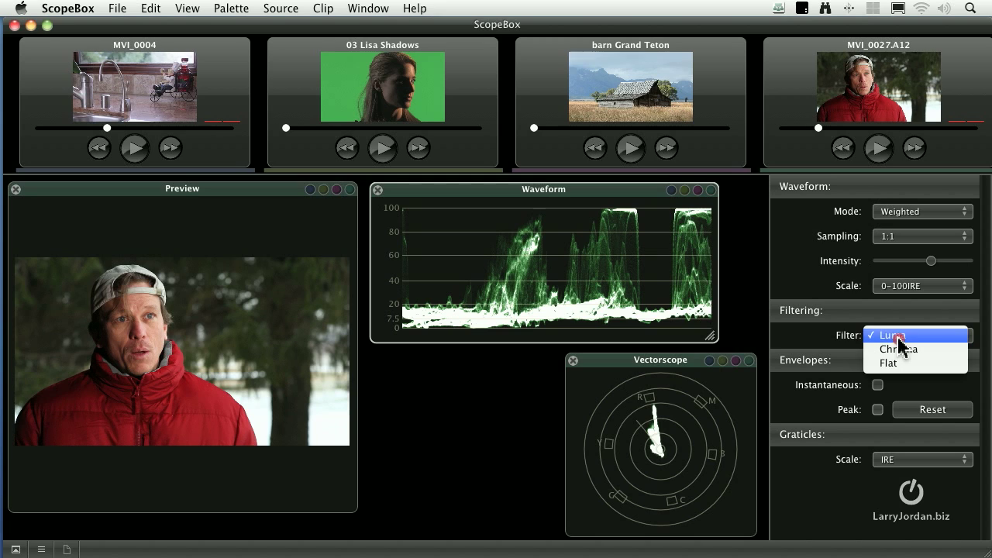
{"action": "mouse_move", "coordinate": [897, 349]}
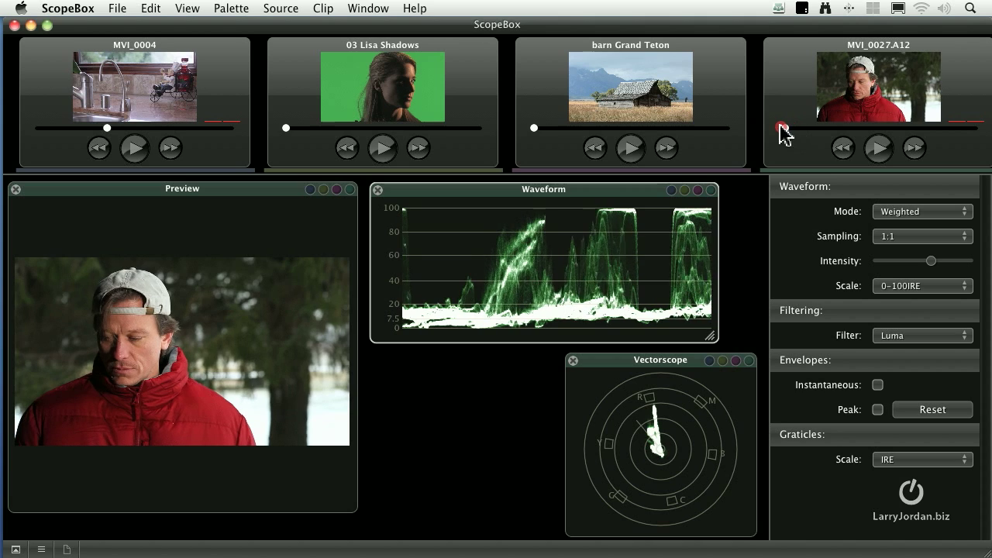
Step: Play and pause the MVI_0027.A12 clip to a later shot with the waveform's instantaneous envelope on
{"action": "left_click", "coordinate": [878, 385]}
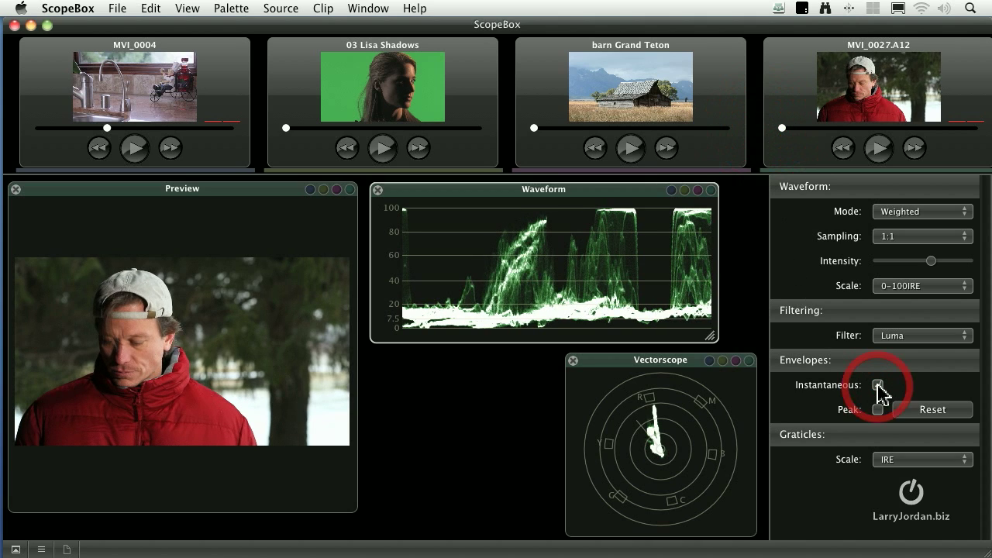
{"action": "left_click", "coordinate": [877, 385]}
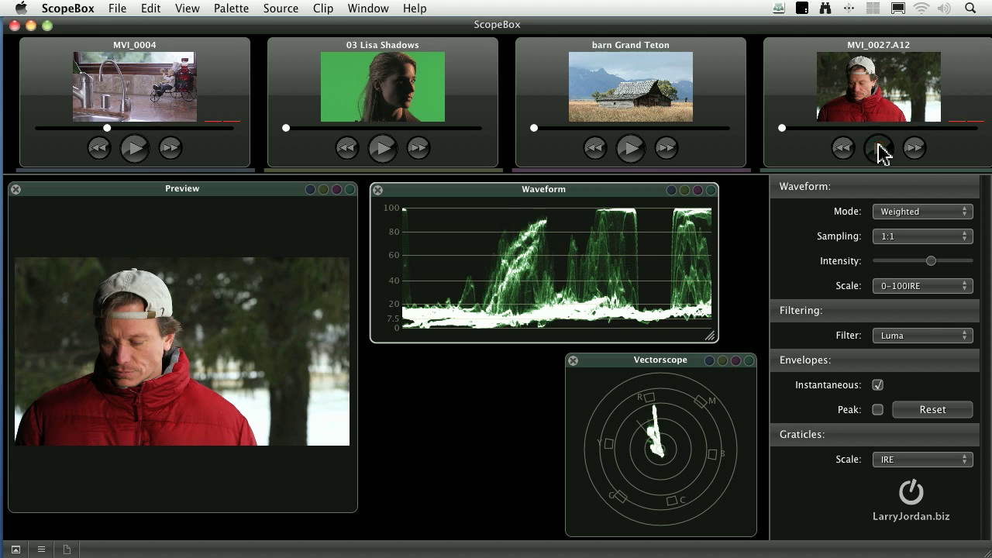
{"action": "left_click", "coordinate": [878, 148]}
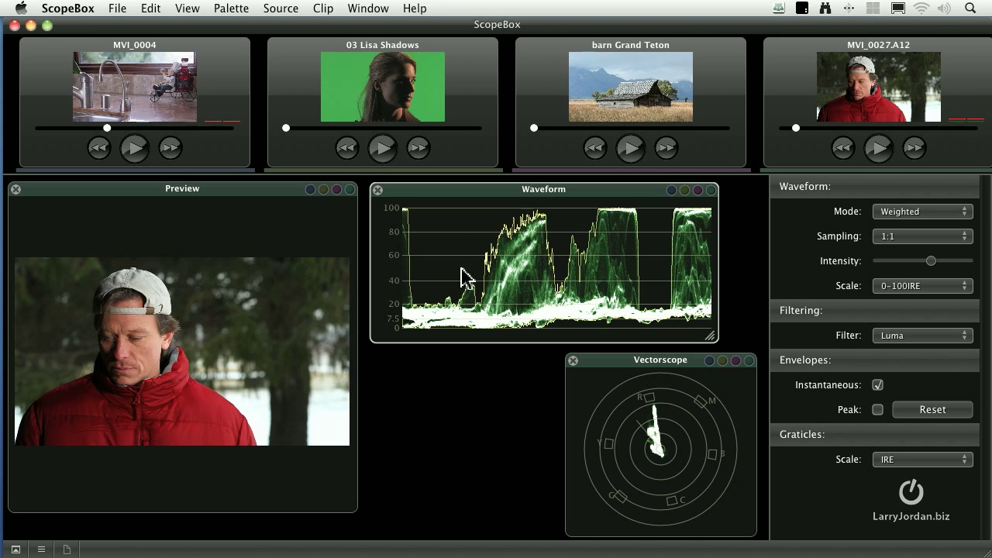
{"action": "left_click", "coordinate": [878, 148]}
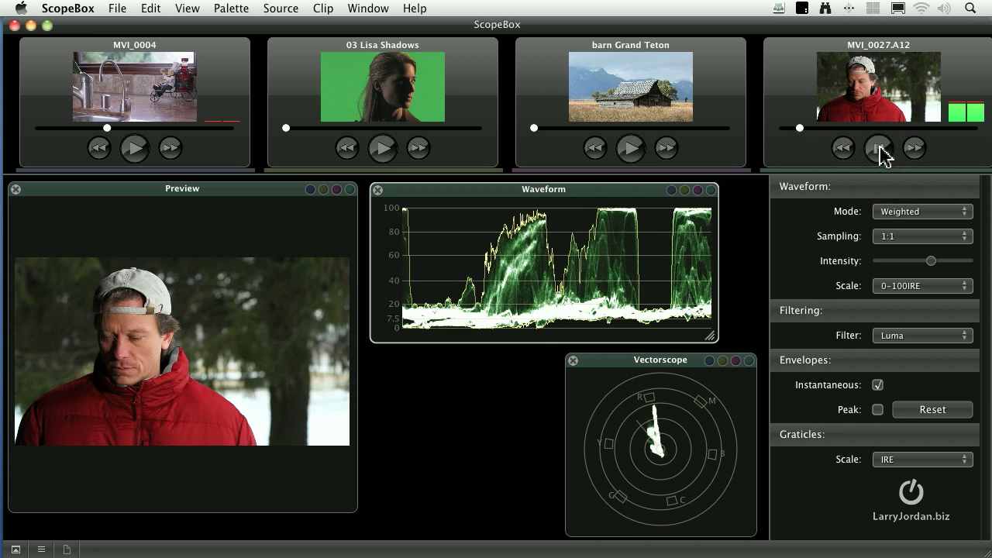
{"action": "left_click", "coordinate": [878, 149]}
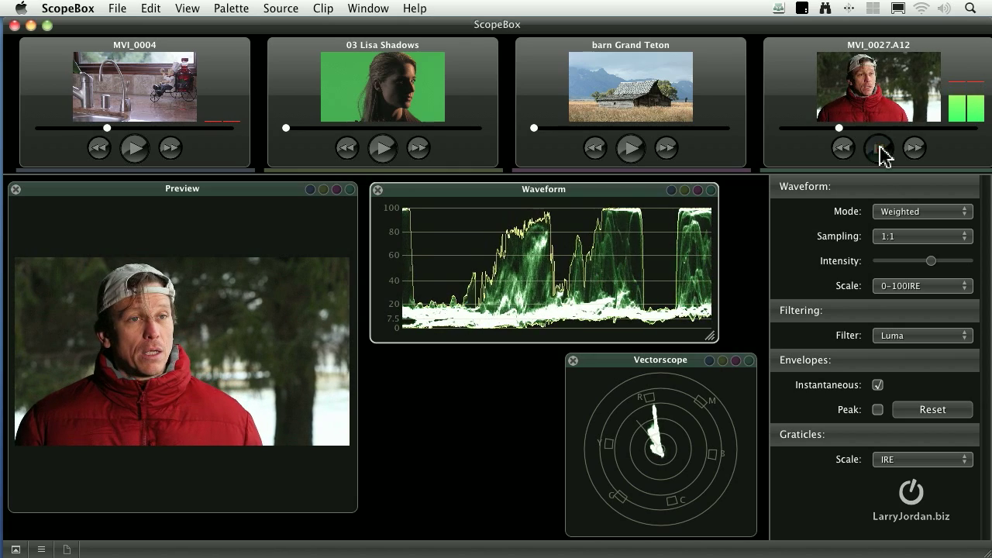
{"action": "left_click", "coordinate": [878, 147]}
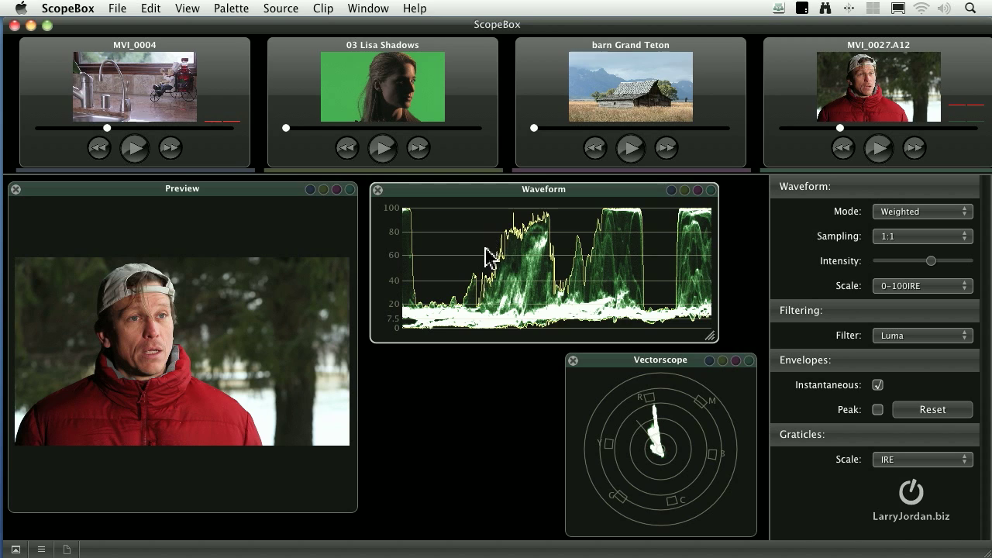
{"action": "mouse_move", "coordinate": [515, 250]}
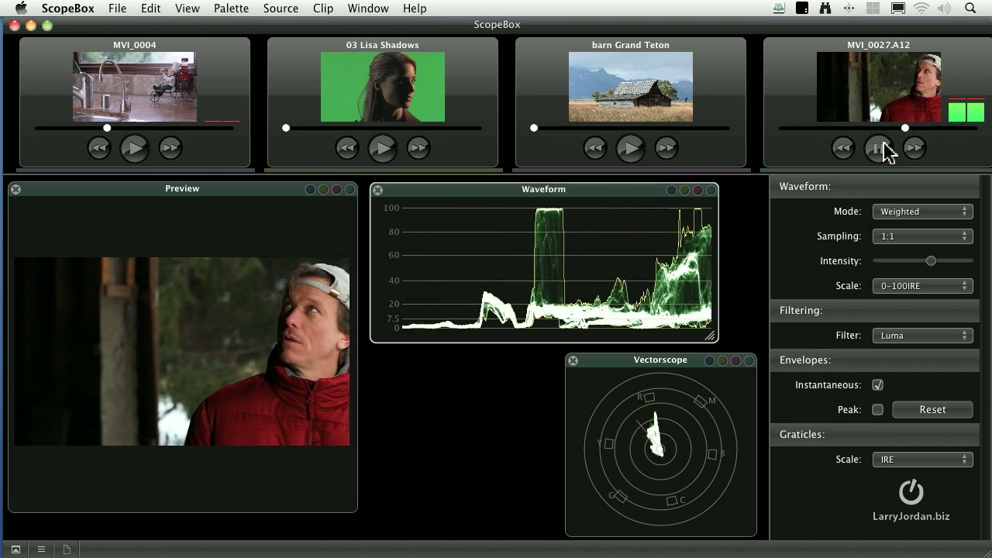
{"action": "left_click", "coordinate": [877, 147]}
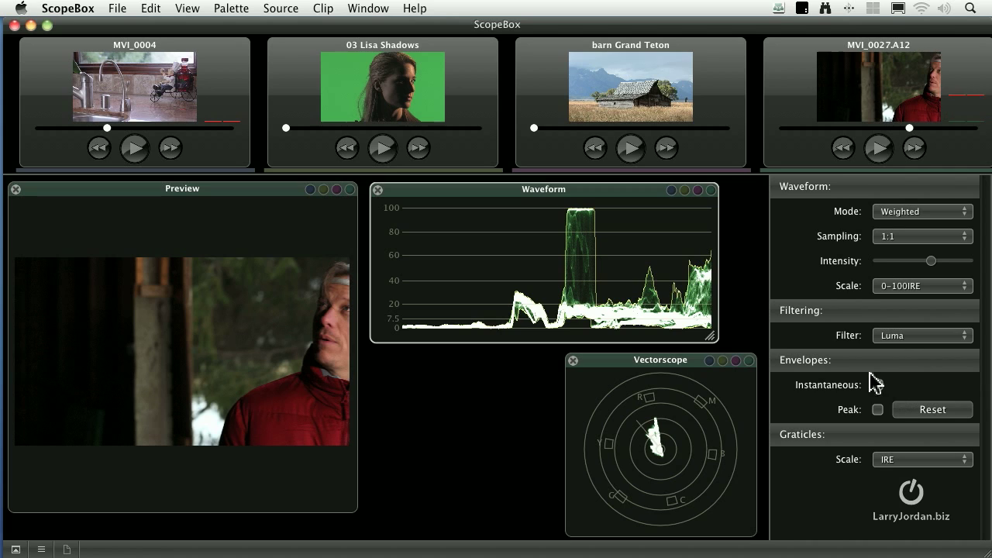
{"action": "left_click", "coordinate": [878, 385]}
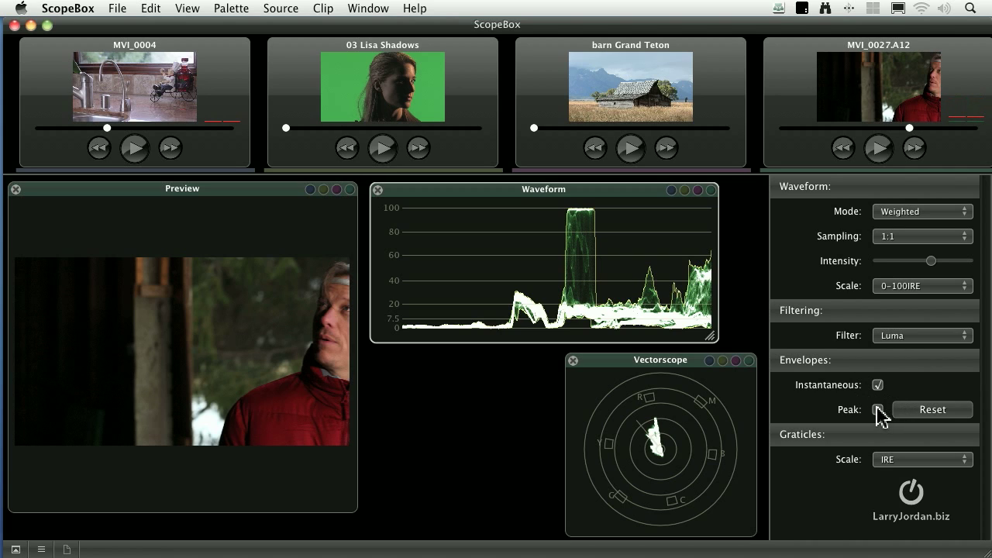
Step: Enable the waveform's Peak envelope alongside the instantaneous one
{"action": "left_click", "coordinate": [878, 410]}
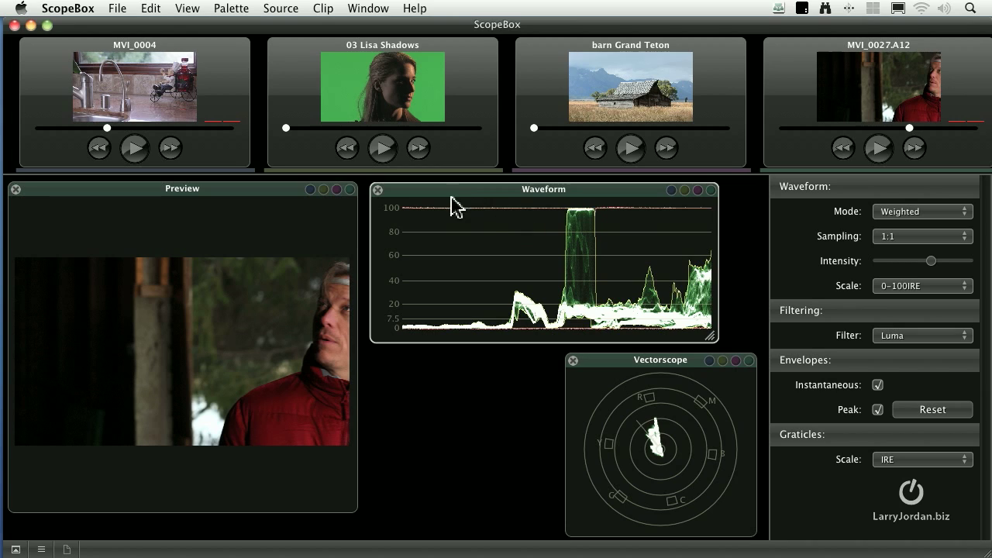
{"action": "mouse_move", "coordinate": [634, 219]}
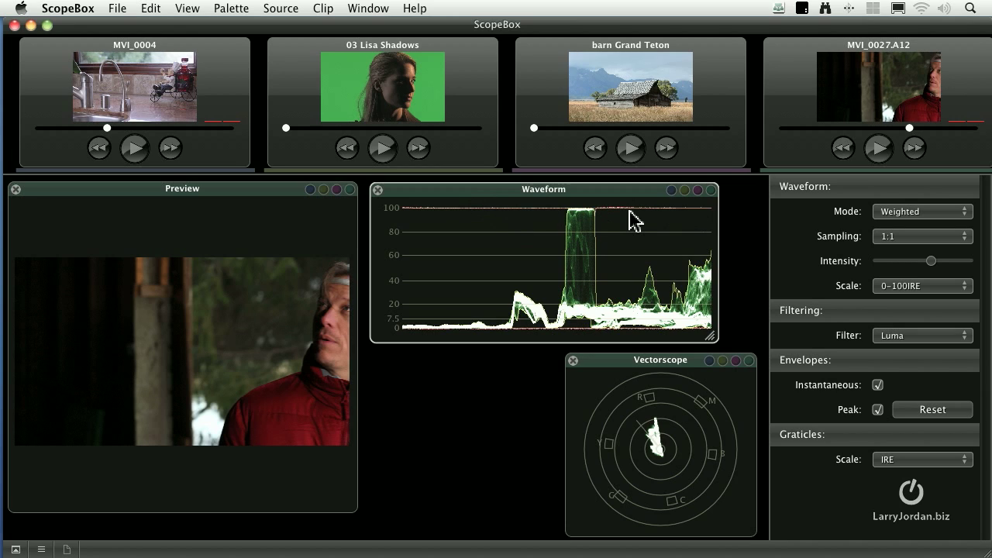
{"action": "mouse_move", "coordinate": [915, 457]}
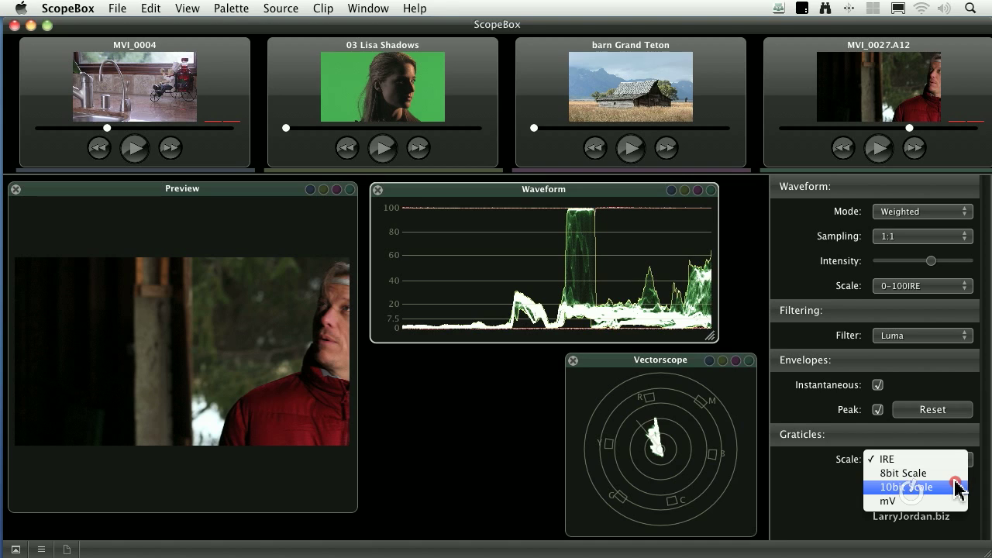
{"action": "mouse_move", "coordinate": [819, 494]}
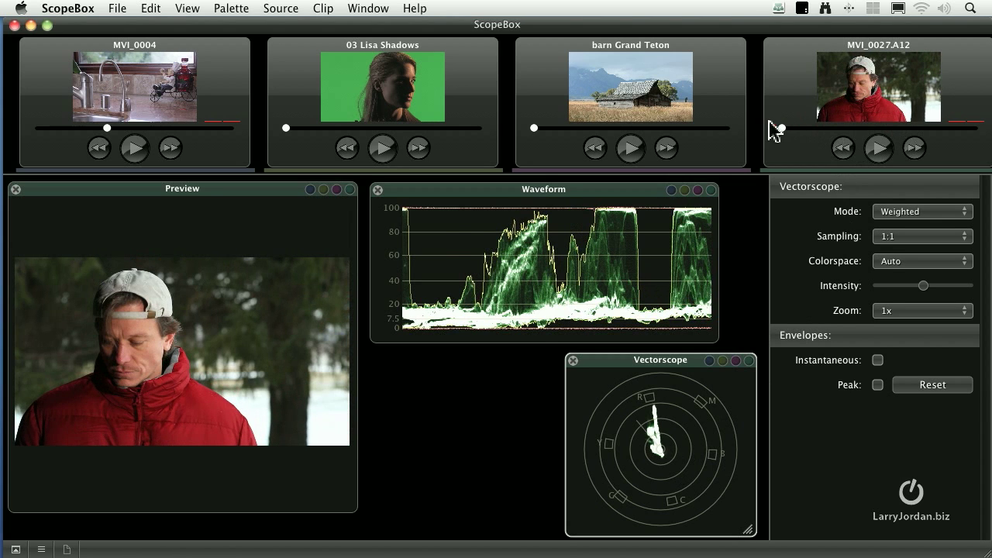
Step: Enable the vectorscope's instantaneous envelope, then play and pause the MVI_0027.A12 clip
{"action": "left_click", "coordinate": [878, 360]}
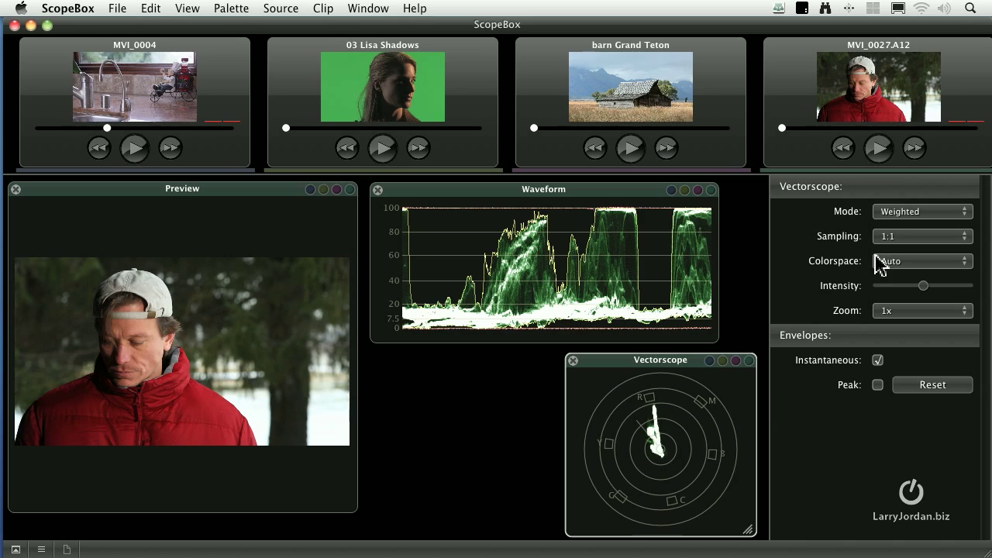
{"action": "left_click", "coordinate": [878, 147]}
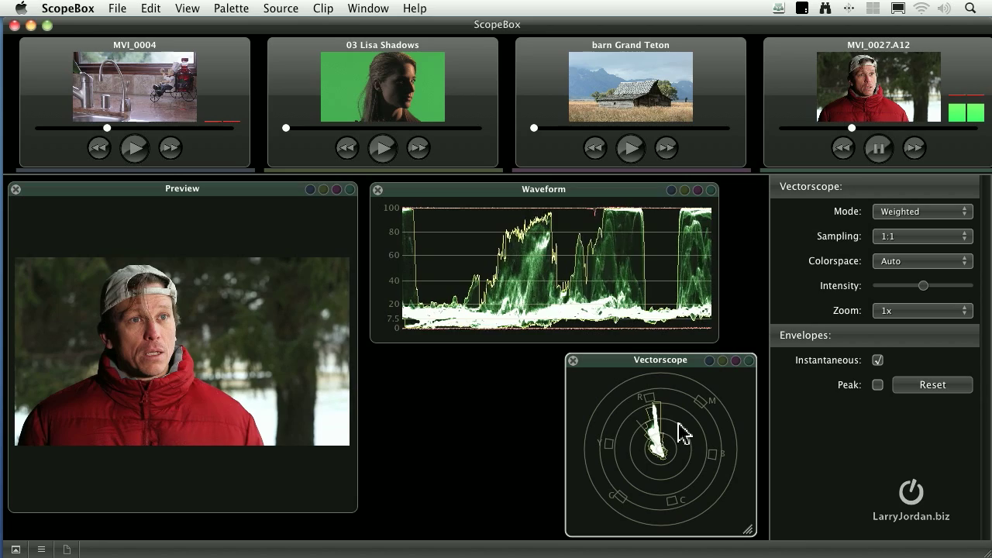
{"action": "left_click", "coordinate": [878, 147]}
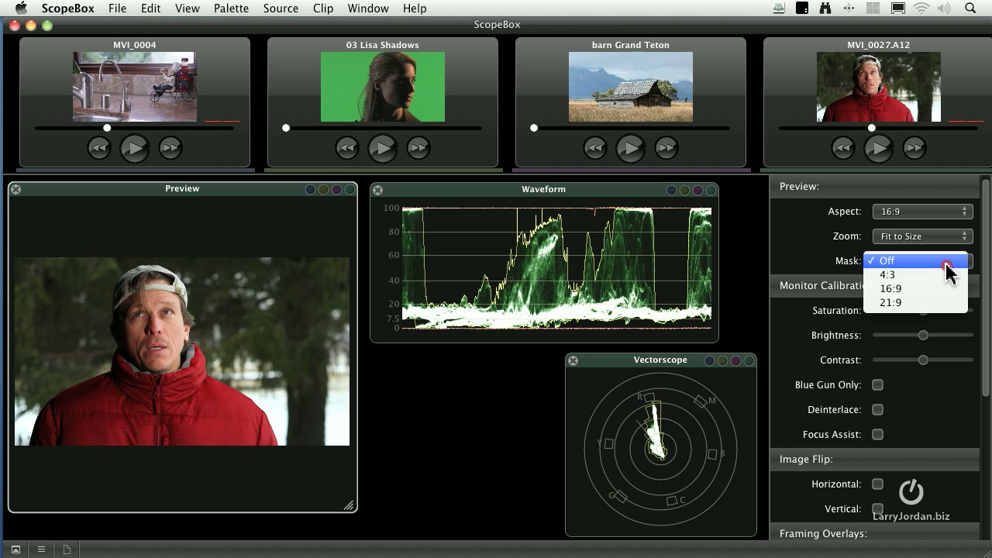
Step: Mask the preview to 16:9, then change the mask to 21:9
{"action": "left_click", "coordinate": [887, 273]}
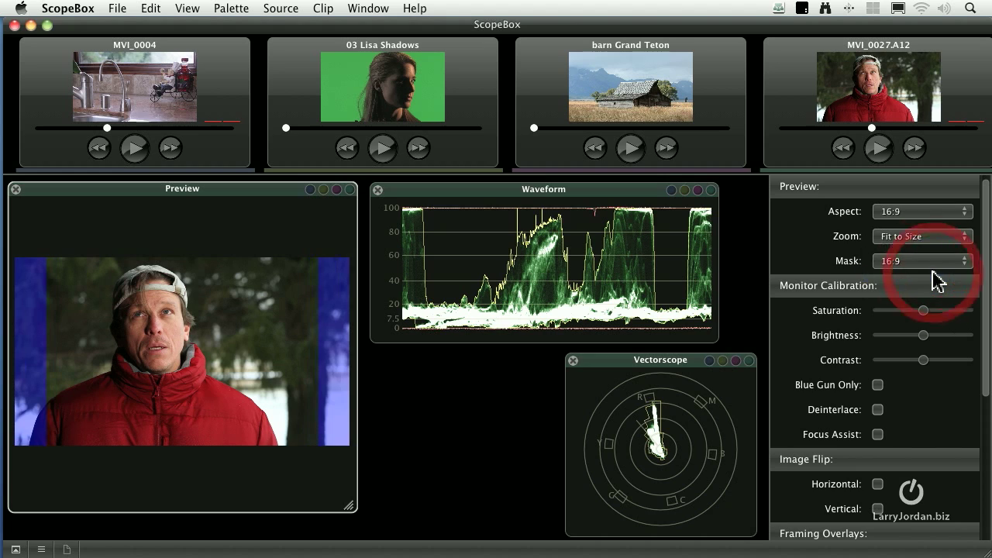
{"action": "left_click", "coordinate": [923, 260]}
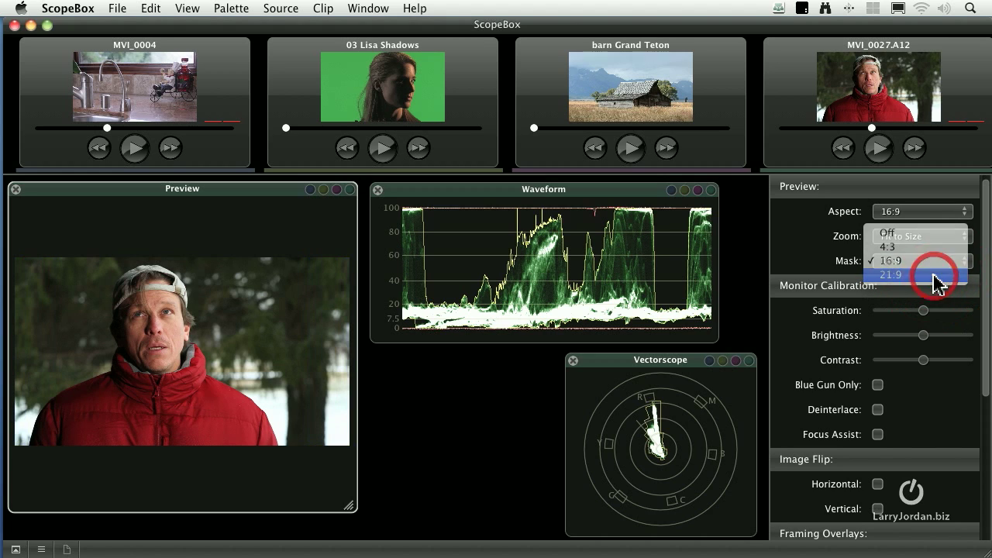
{"action": "left_click", "coordinate": [890, 275]}
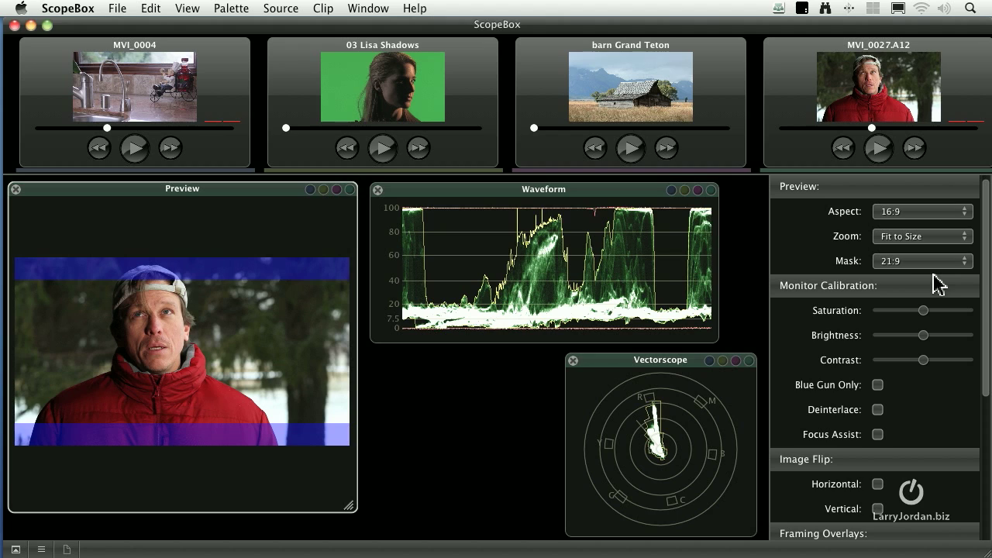
{"action": "mouse_move", "coordinate": [939, 277]}
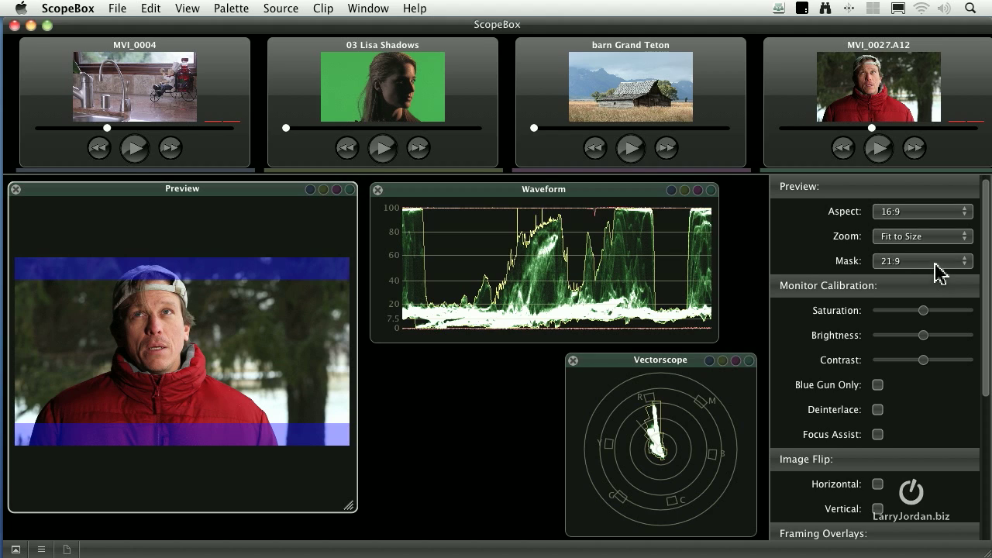
Step: Switch on the Title Safe, Rule of 3rds and Center framing overlays
{"action": "scroll", "scroll_direction": "down", "scroll_amount": 3}
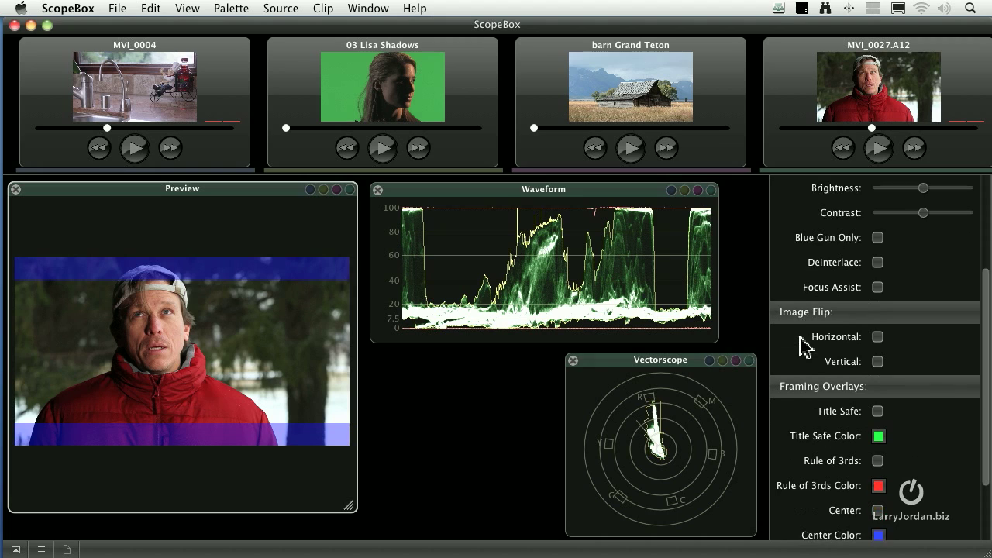
{"action": "left_click", "coordinate": [877, 385]}
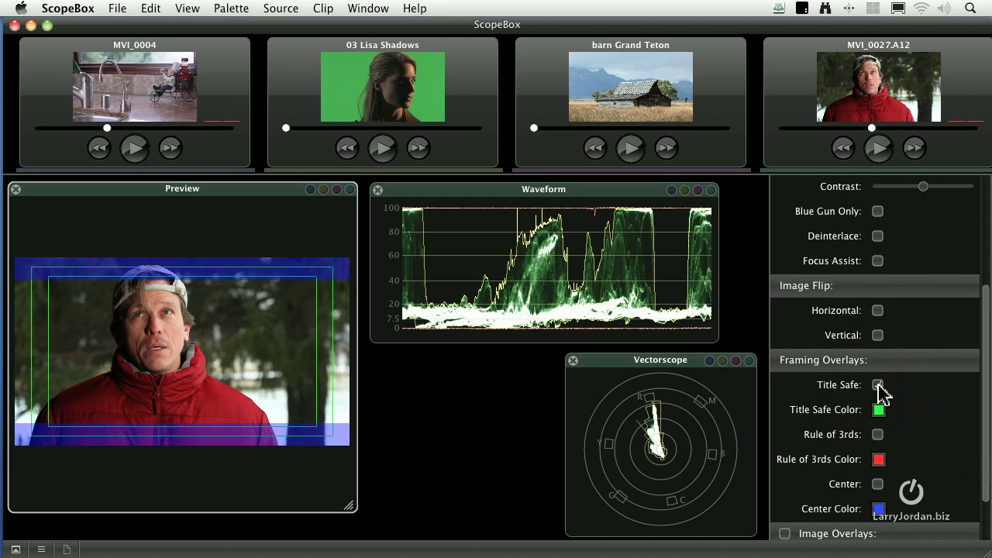
{"action": "left_click", "coordinate": [878, 384]}
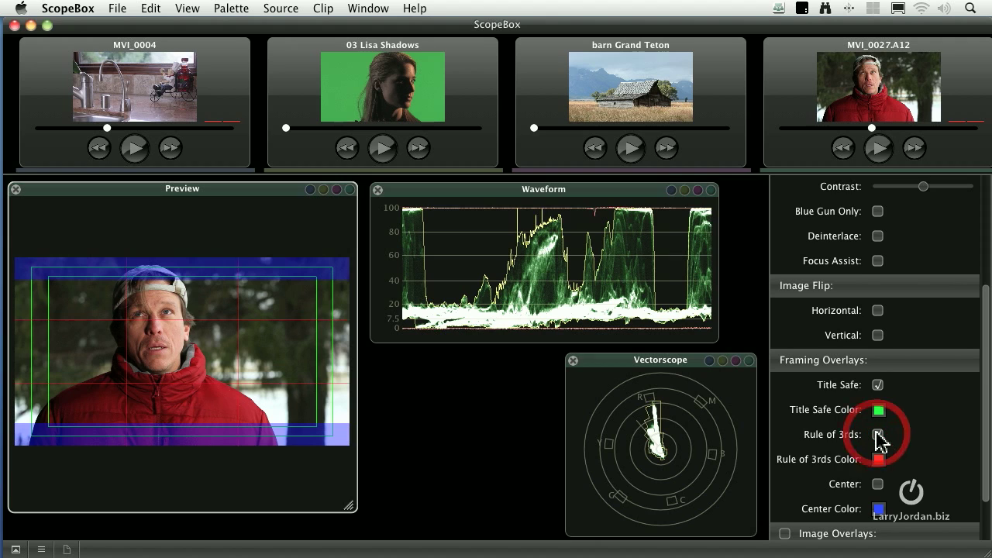
{"action": "left_click", "coordinate": [878, 434]}
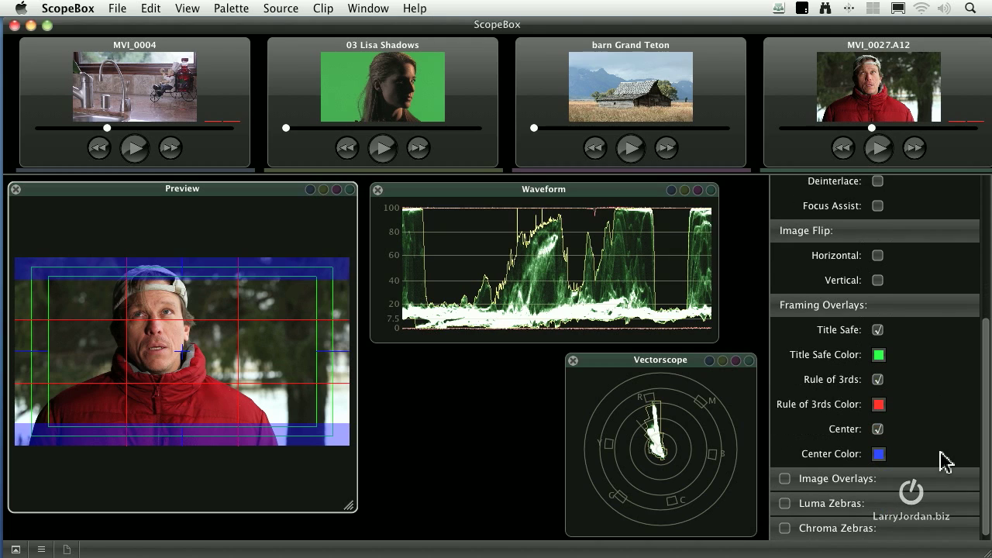
Step: Enable luma zebras with a 90 IRE cutoff and chroma zebras at 75%
{"action": "left_click", "coordinate": [785, 502]}
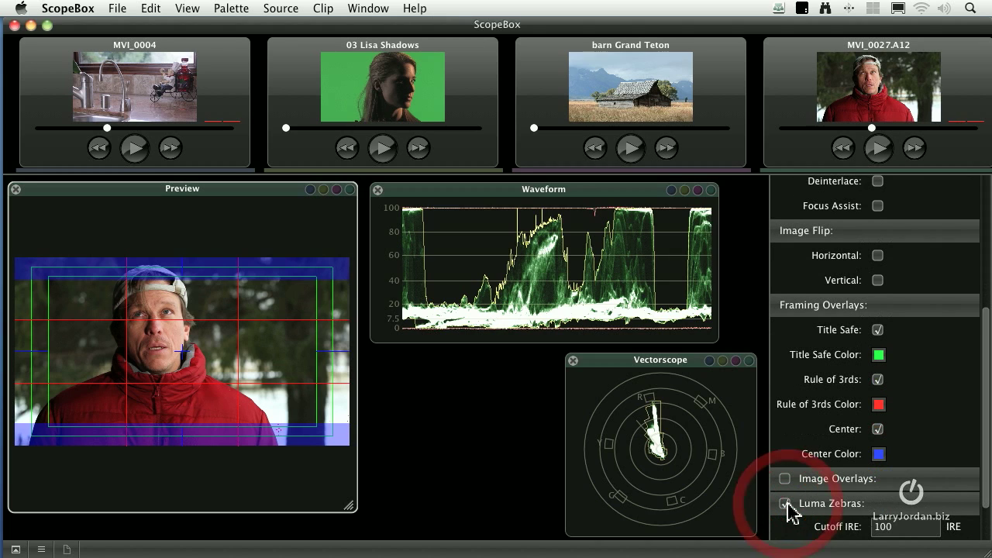
{"action": "left_click", "coordinate": [785, 503]}
{"action": "type", "text": "90"}
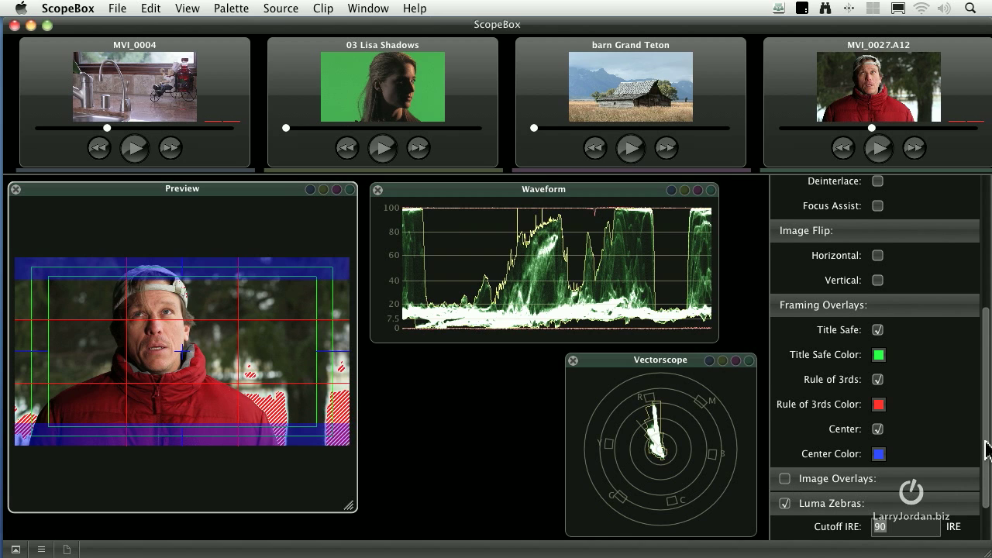
{"action": "scroll", "scroll_direction": "down", "scroll_amount": 3}
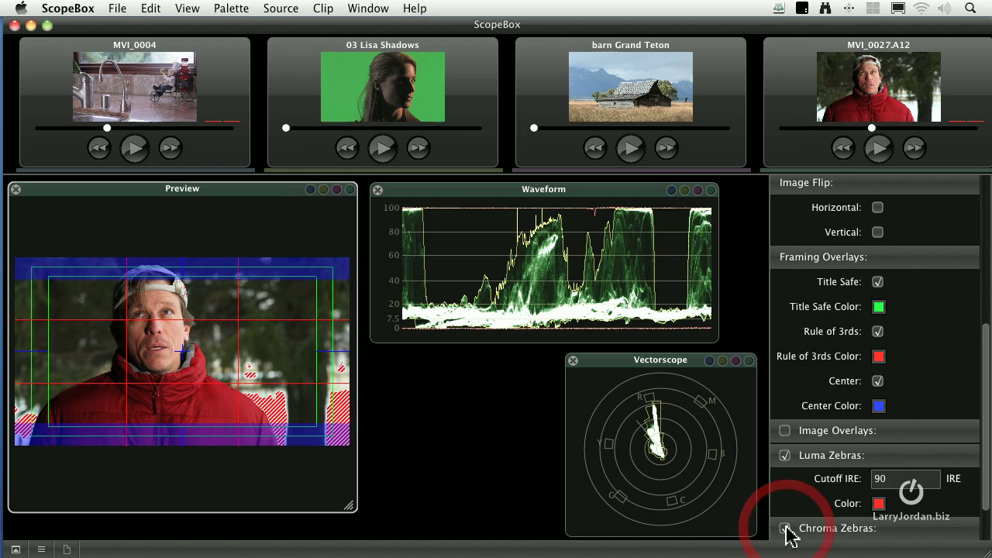
{"action": "left_click", "coordinate": [785, 527]}
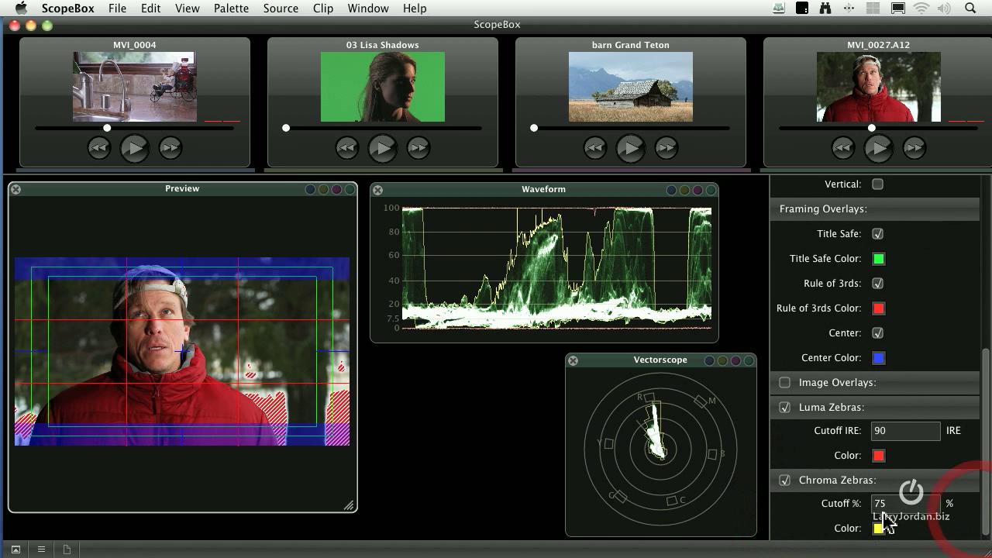